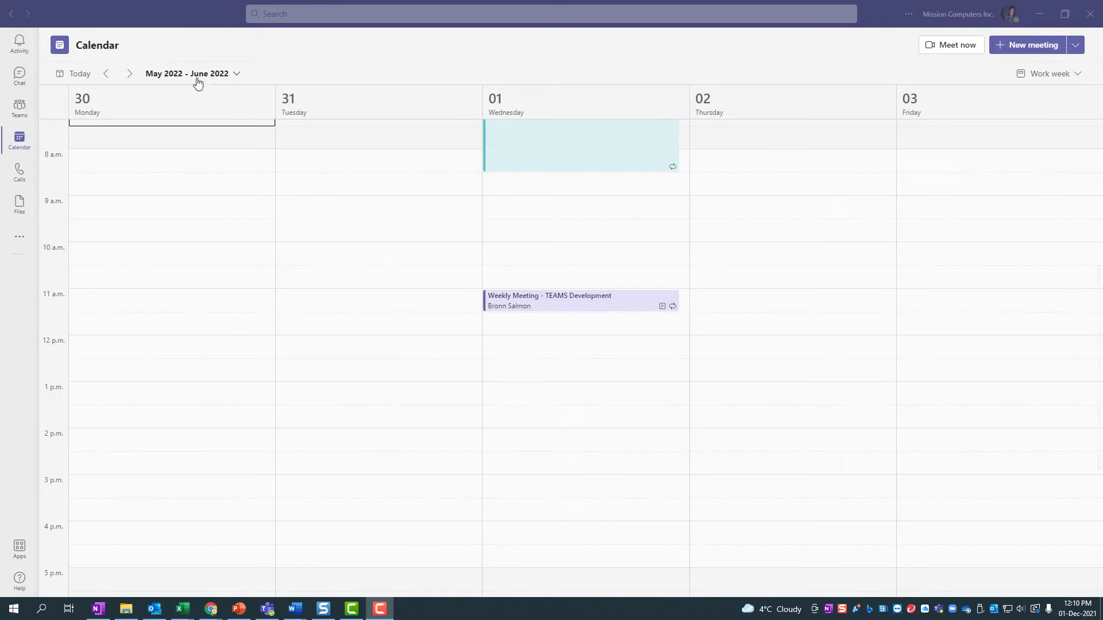
mouse_move(752, 282)
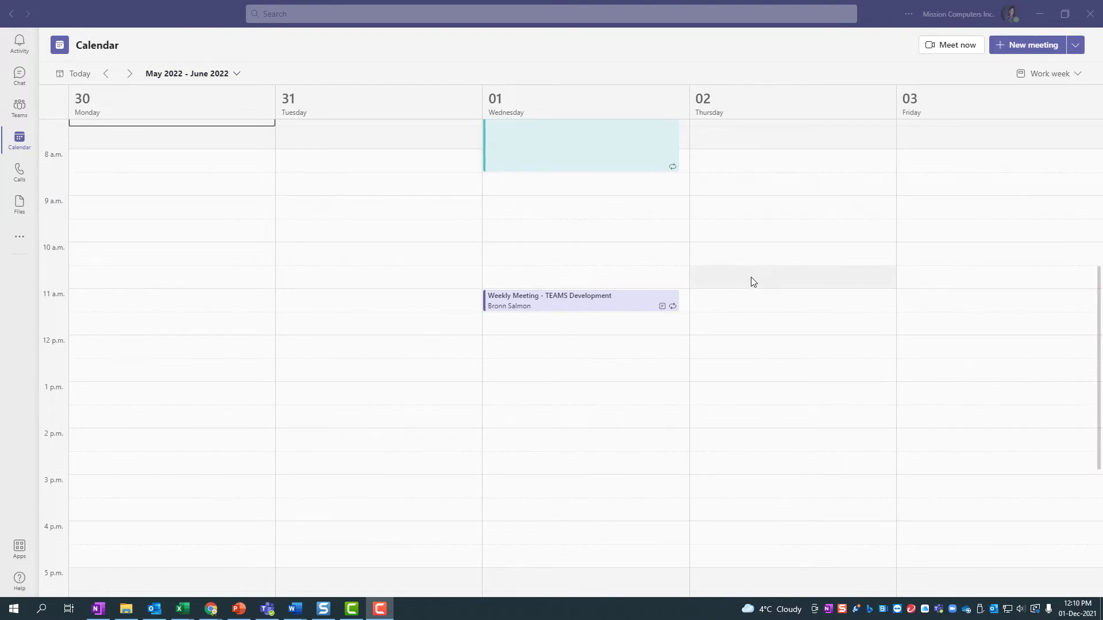
mouse_move(743, 307)
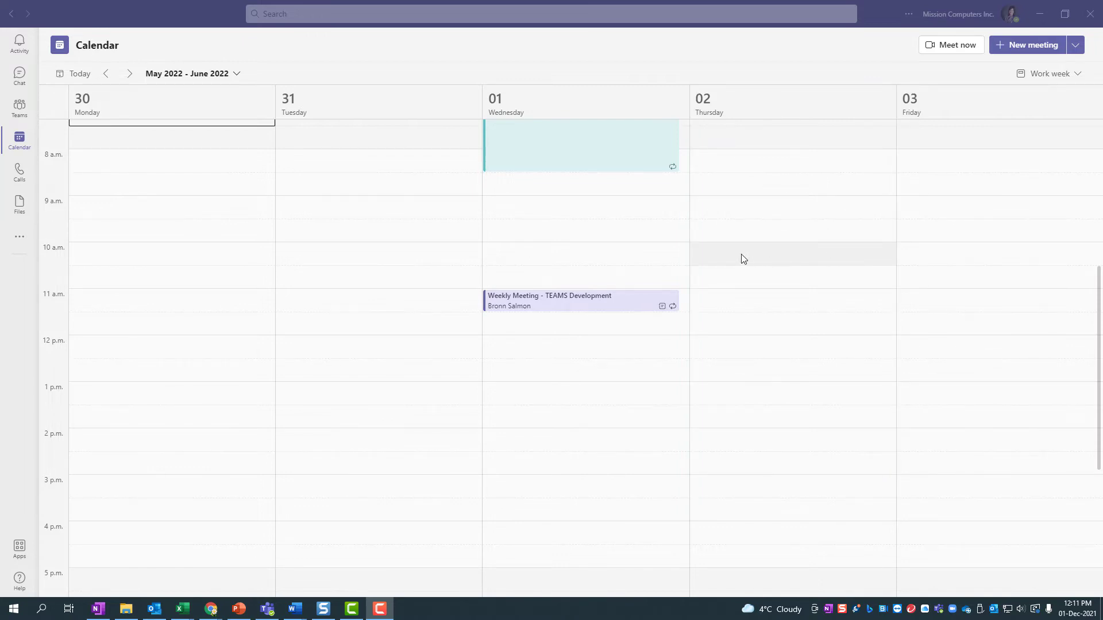
Open a new scheduled meeting form and title it 'Weekly Spring Meeting'
scroll(down, 3)
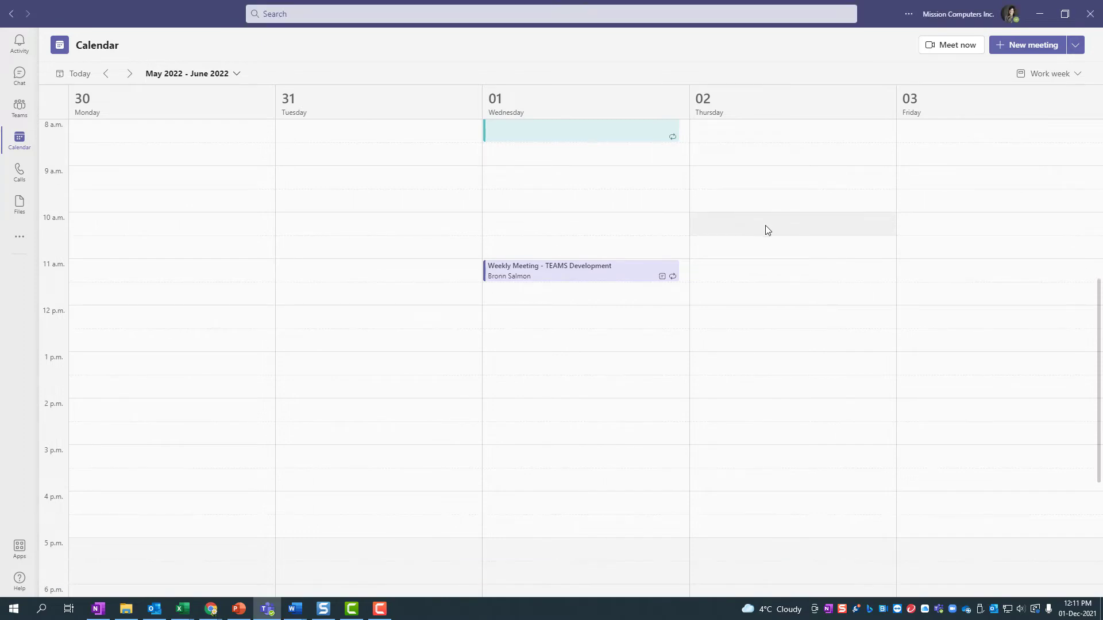
click(1026, 44)
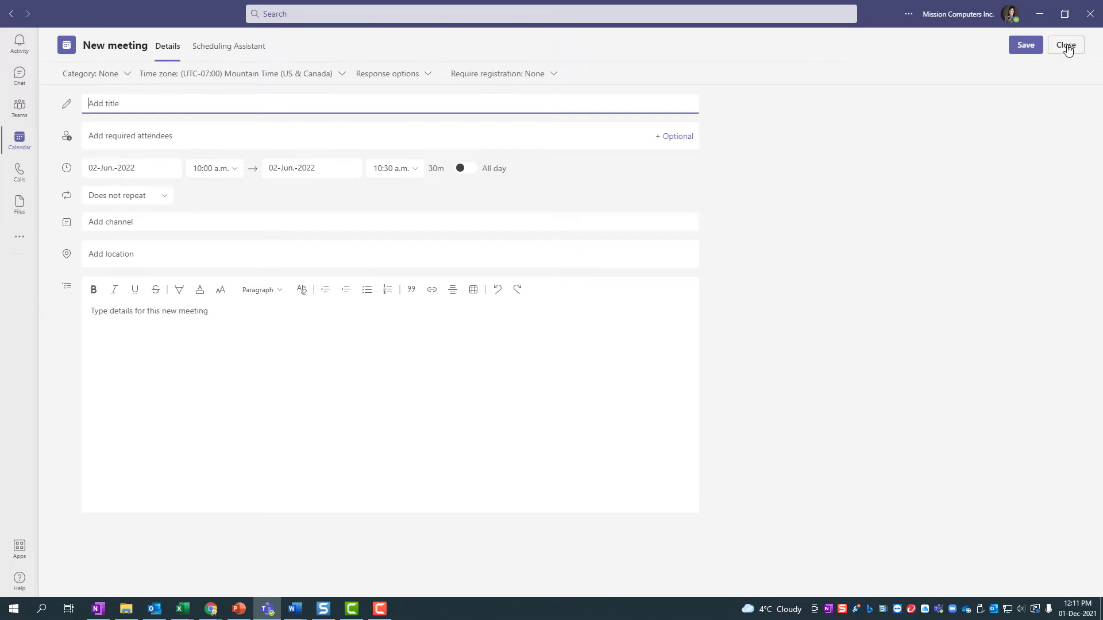
click(1066, 45)
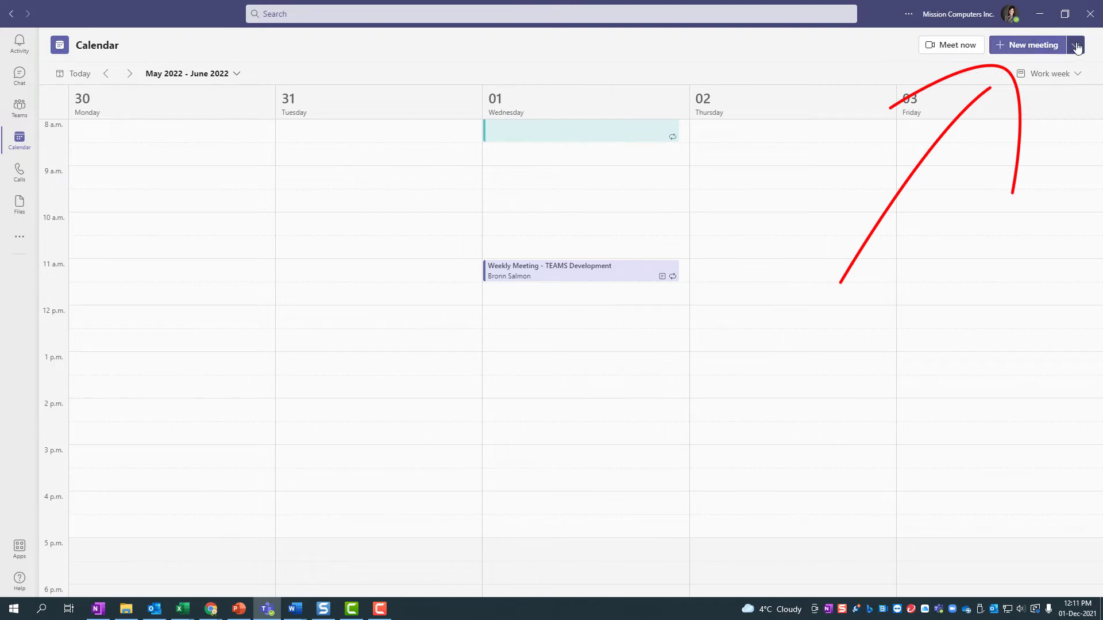
click(1075, 45)
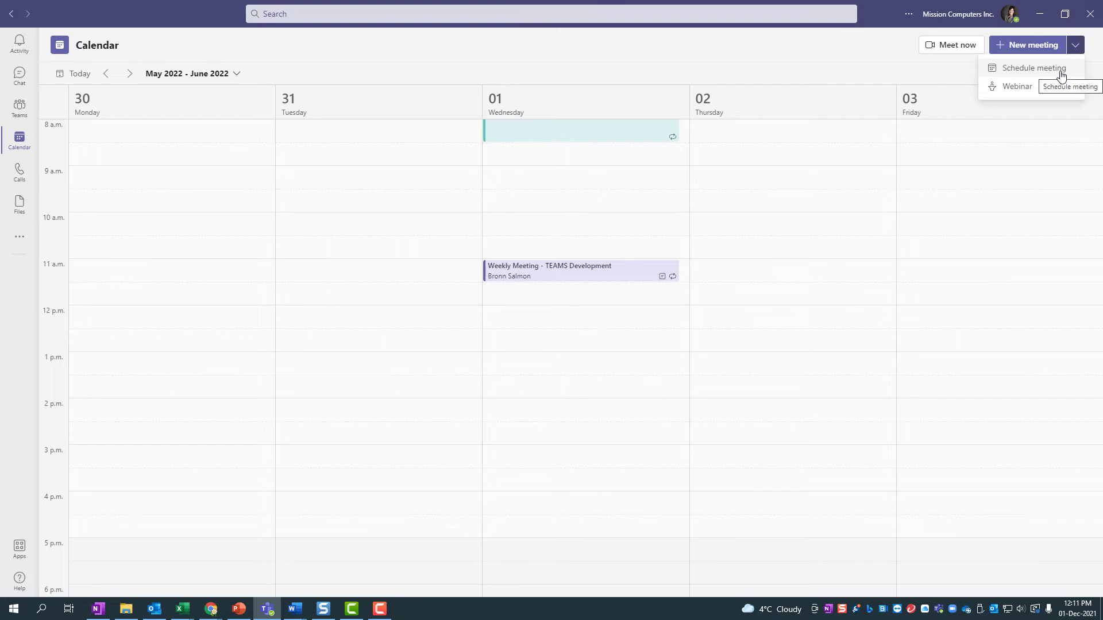
click(1034, 67)
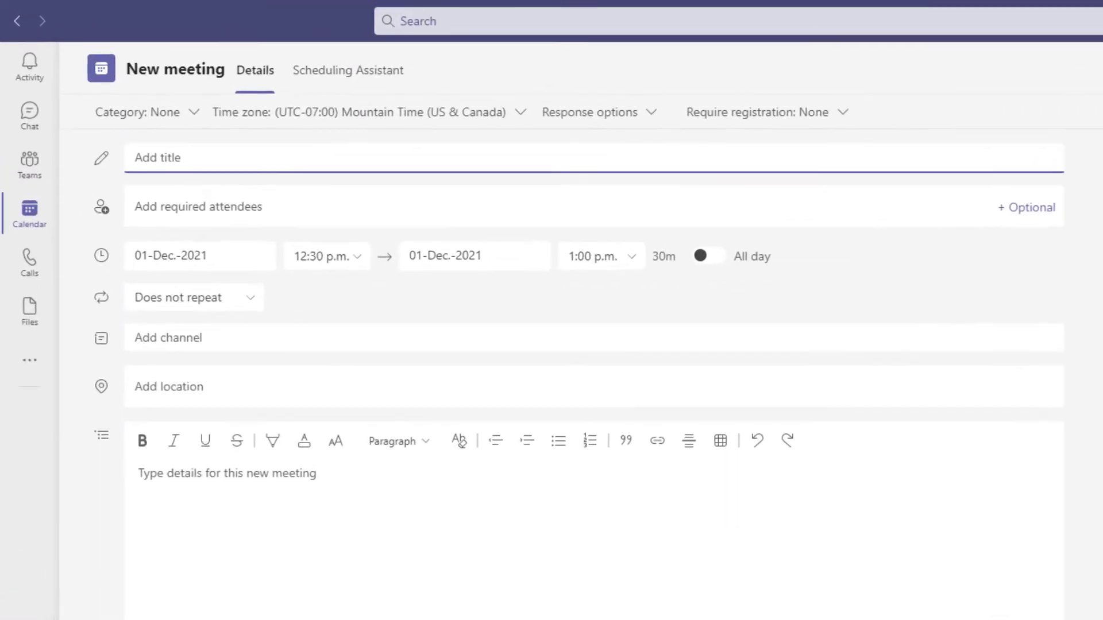
text(Weekly Spring Meeting)
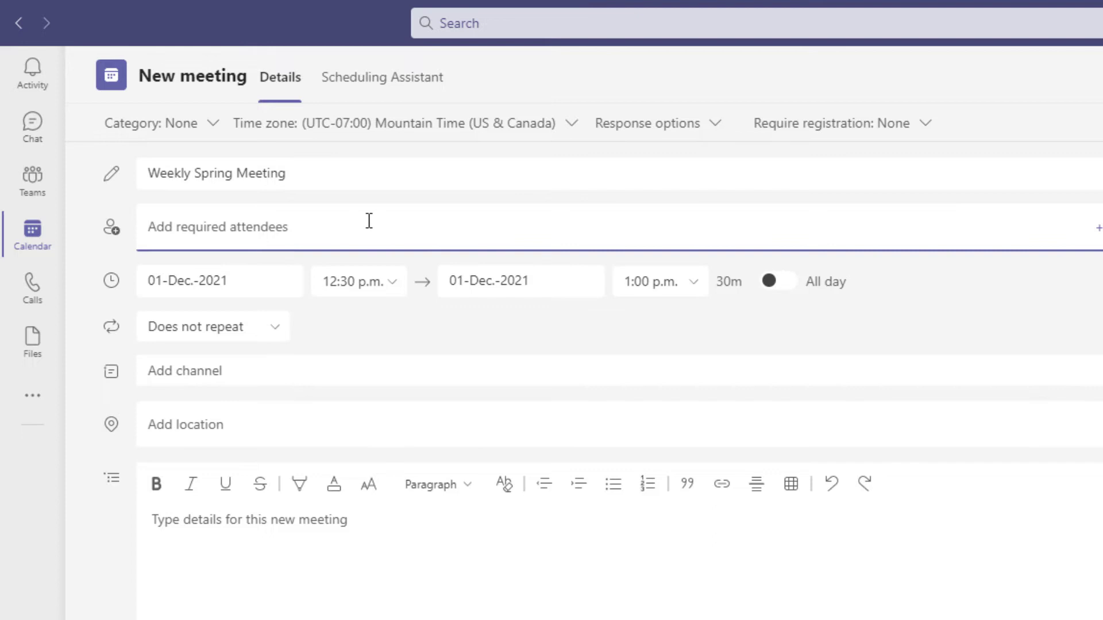
Schedule the meeting for 2 December 2021, 10:00–10:30 a.m
click(219, 280)
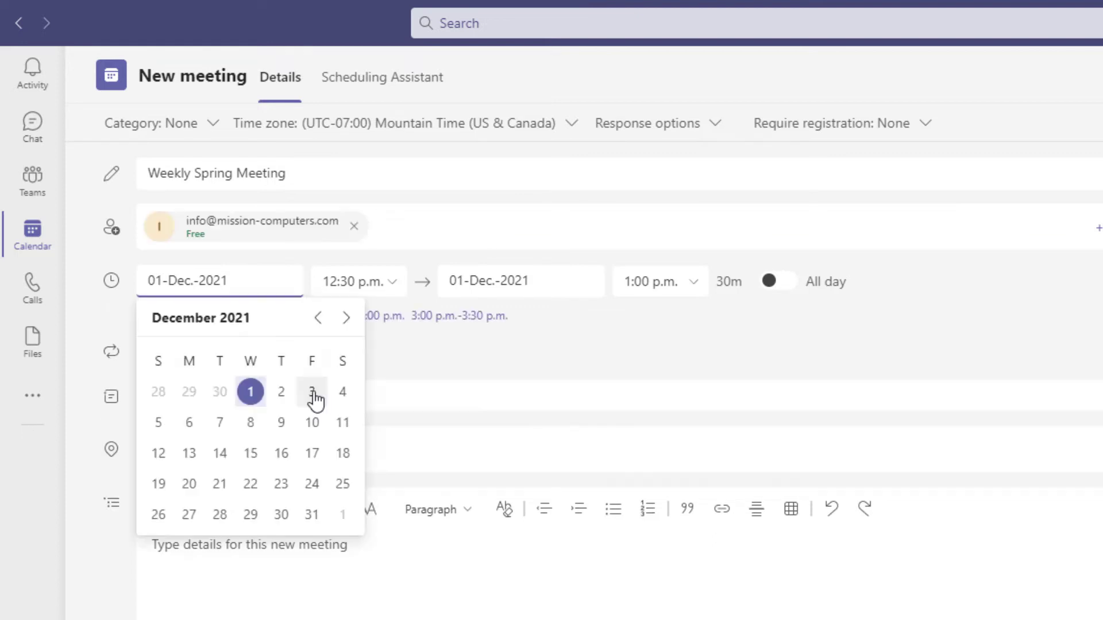
click(280, 392)
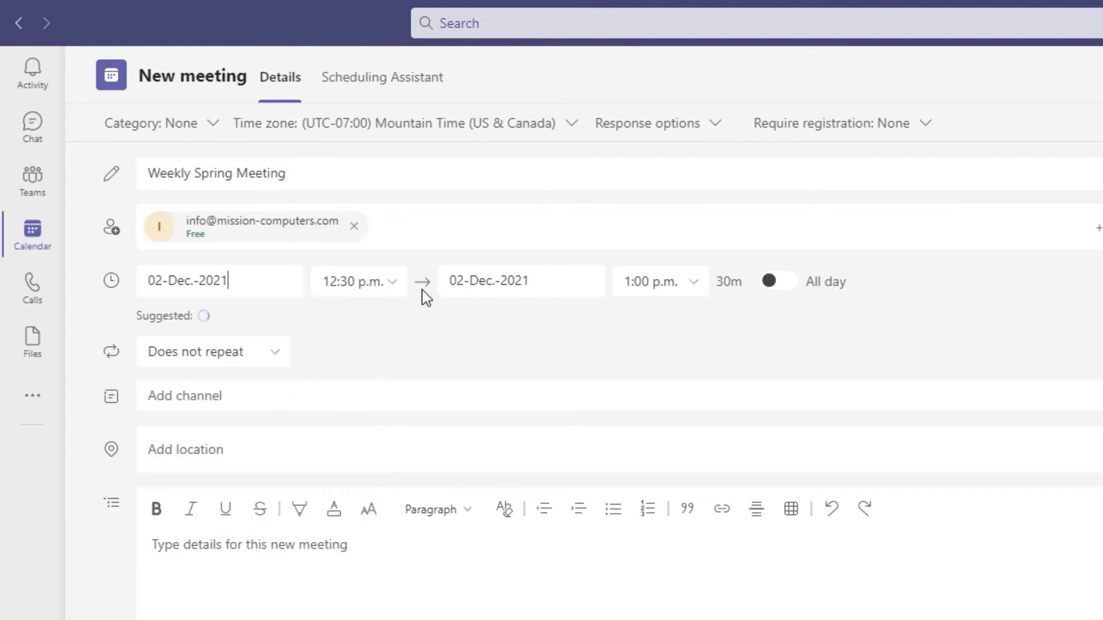
click(358, 281)
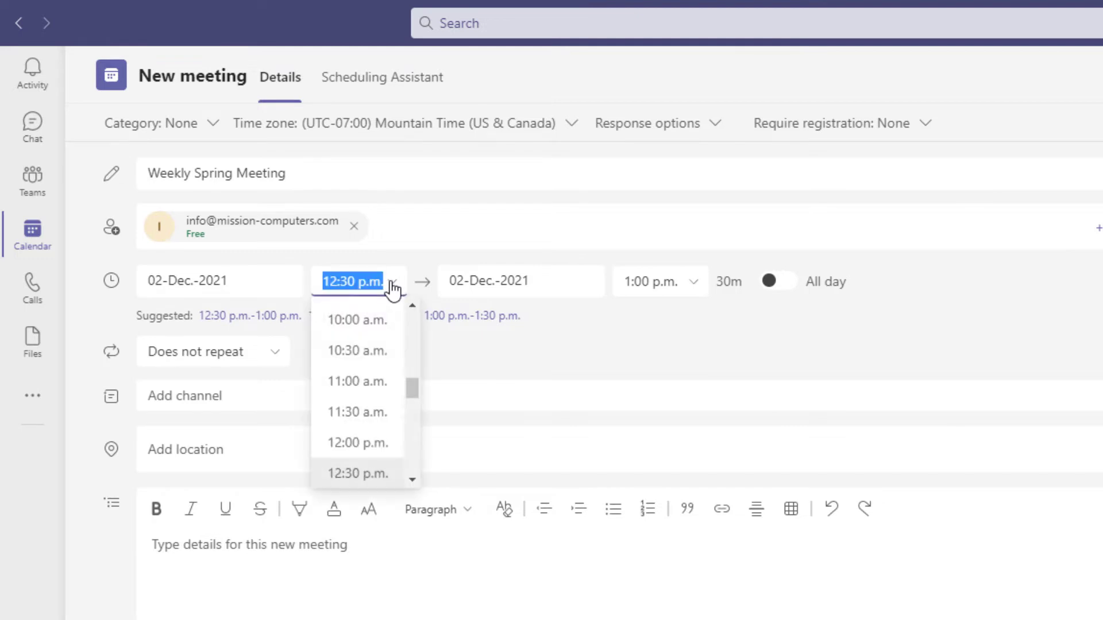
mouse_move(357, 320)
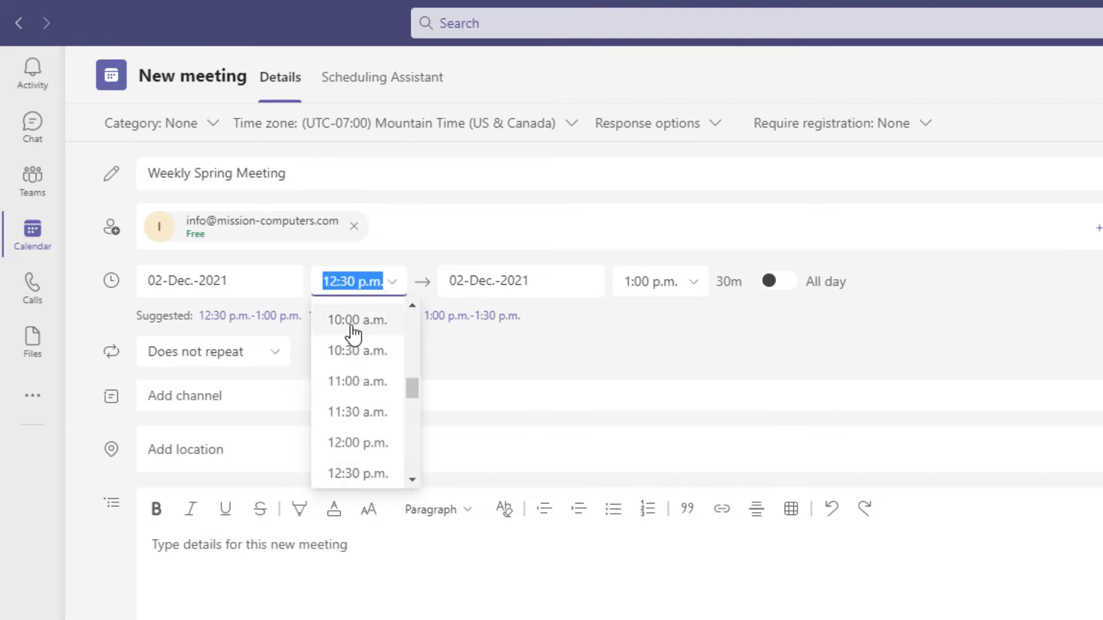
click(357, 320)
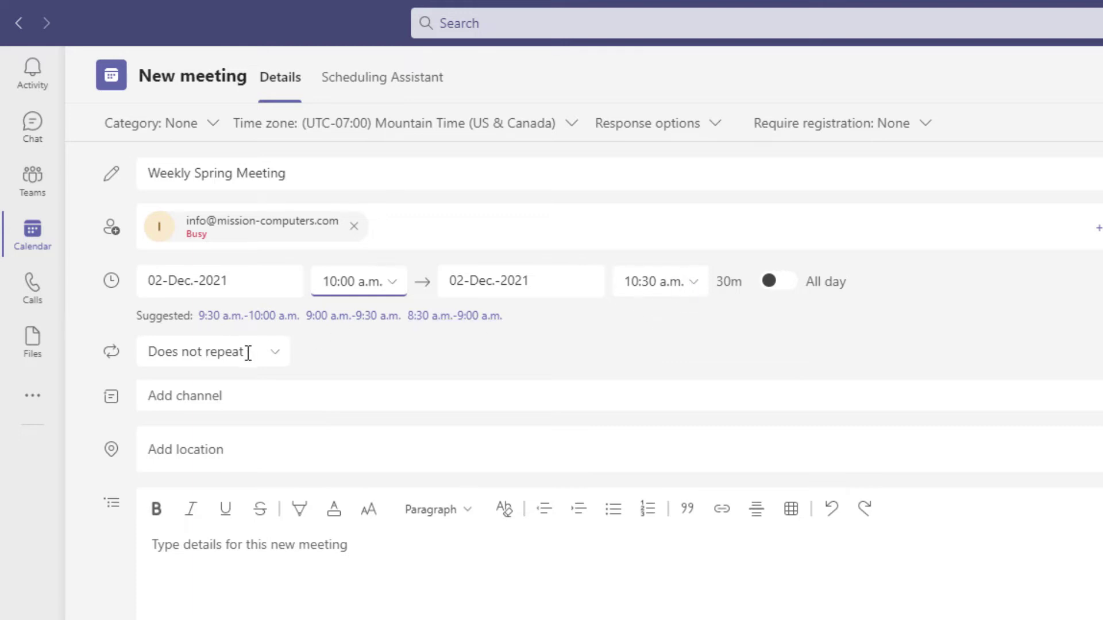
mouse_move(270, 359)
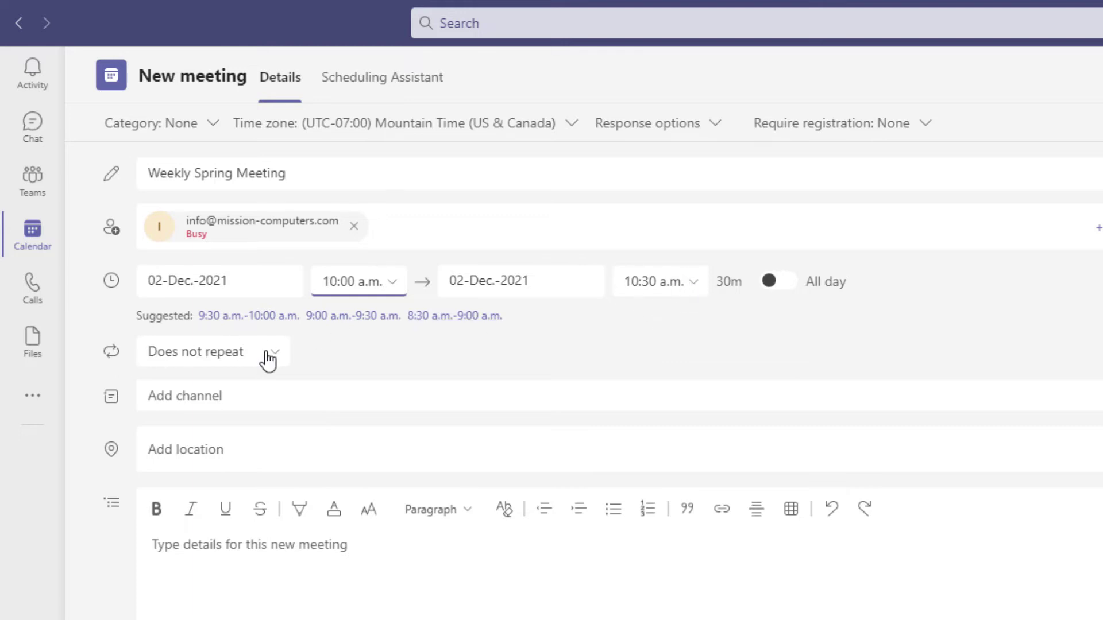
Make the meeting repeat weekly on Thursdays and bring up Custom recurrence
click(211, 352)
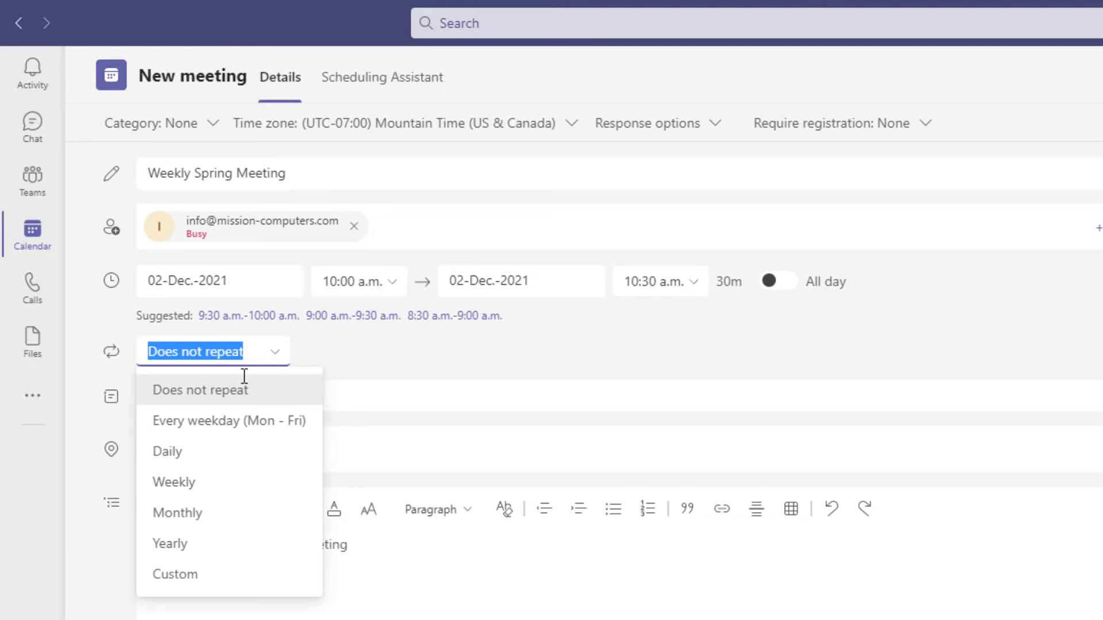
mouse_move(173, 482)
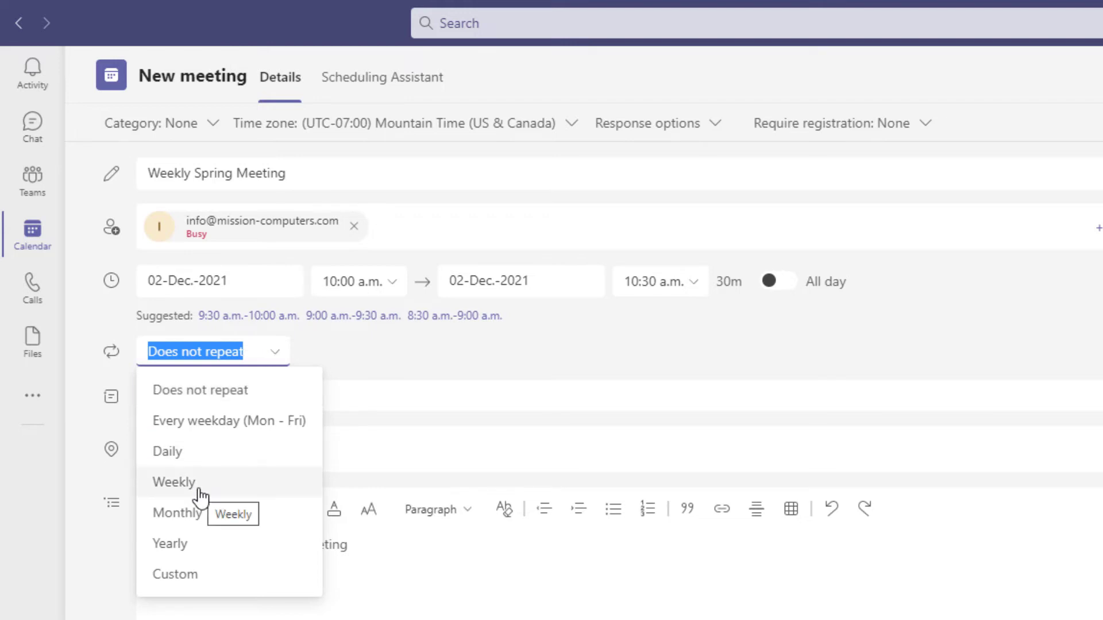
click(173, 483)
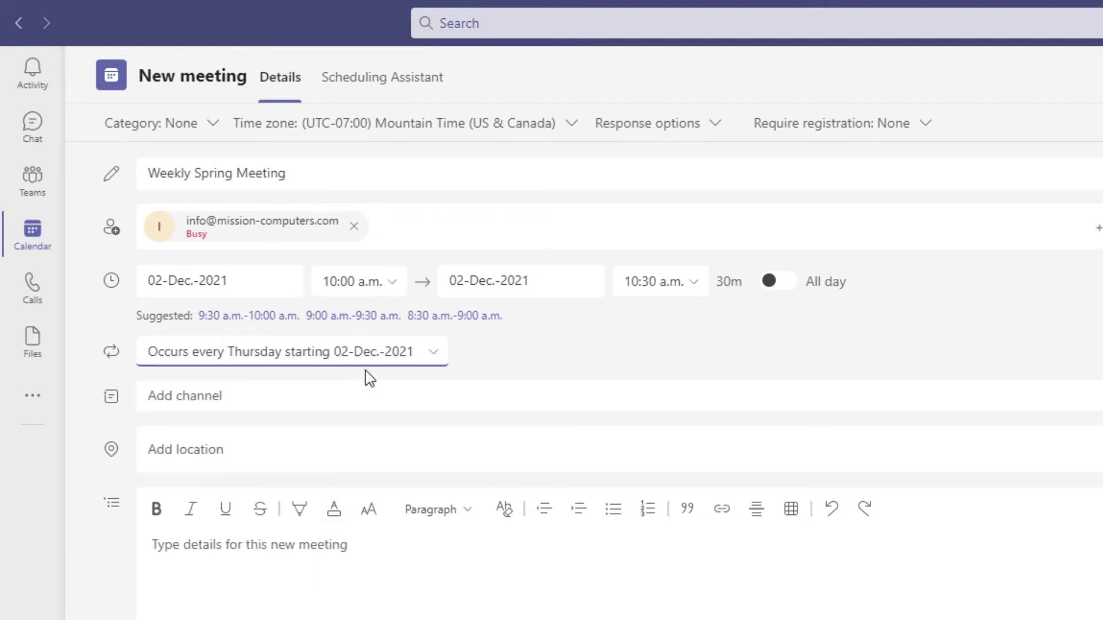
mouse_move(490, 359)
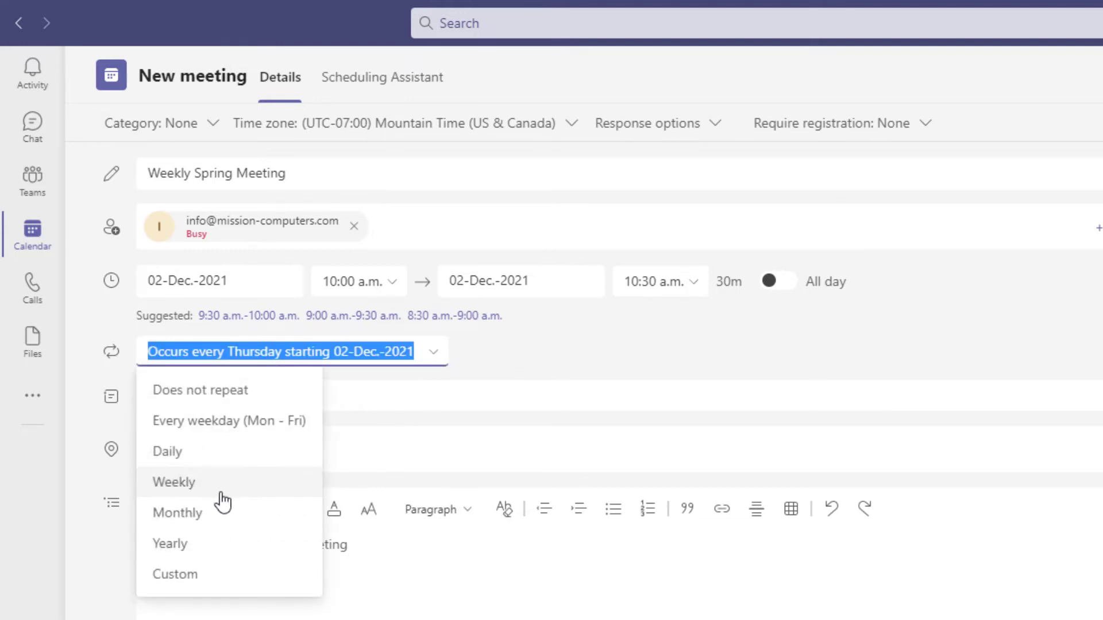
click(175, 574)
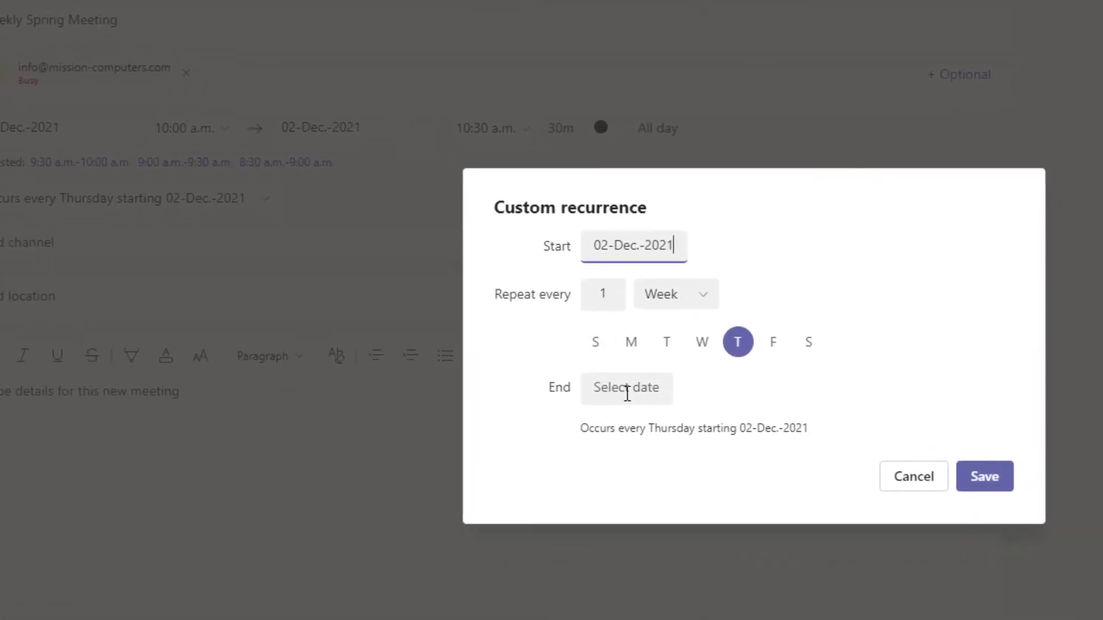
Set the series to end 30-Jun-2022 and start 01-May-2022, and save the recurrence
click(626, 388)
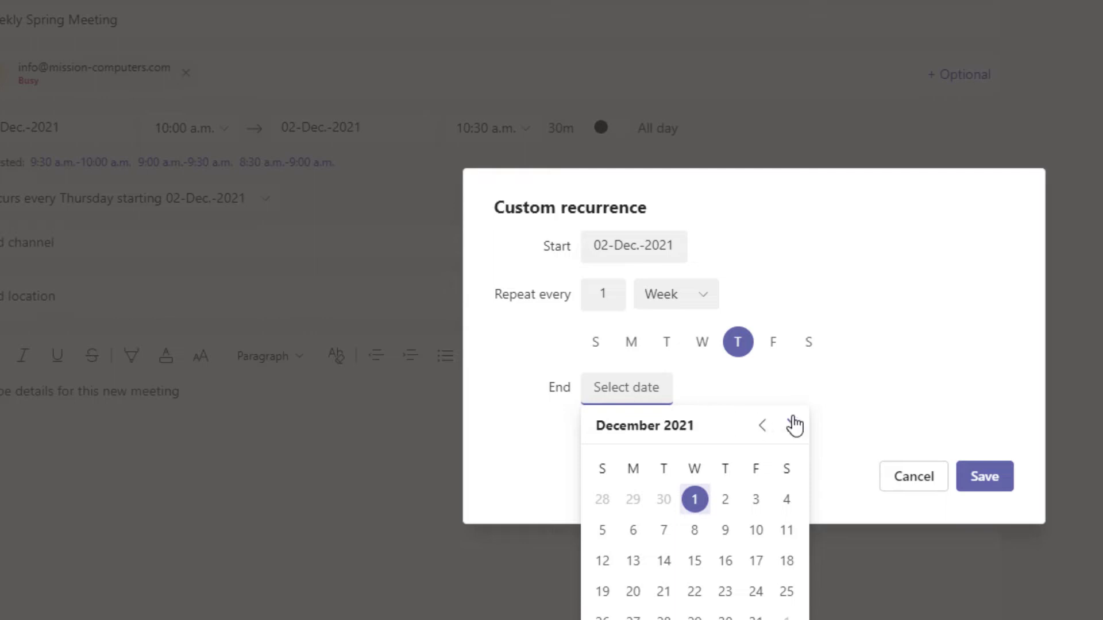
click(794, 426)
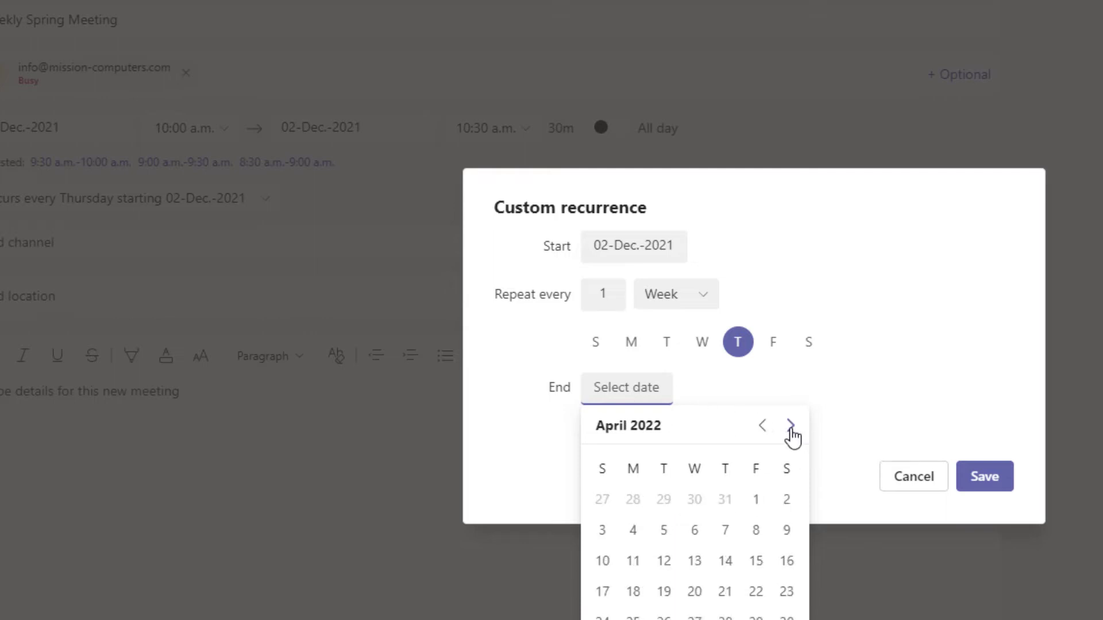
mouse_move(790, 425)
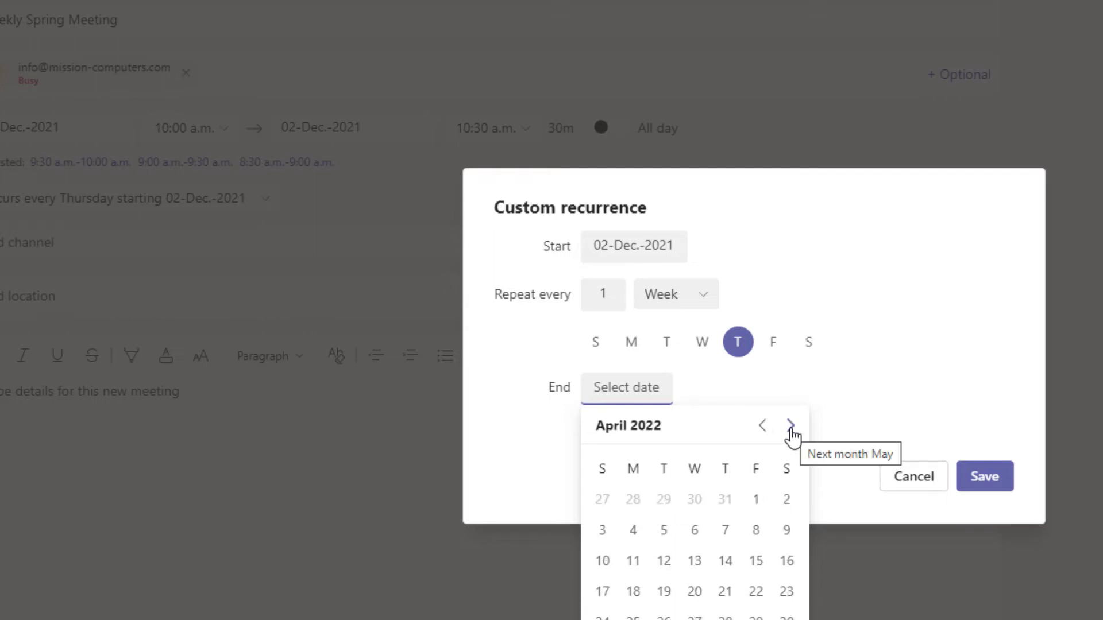
click(790, 426)
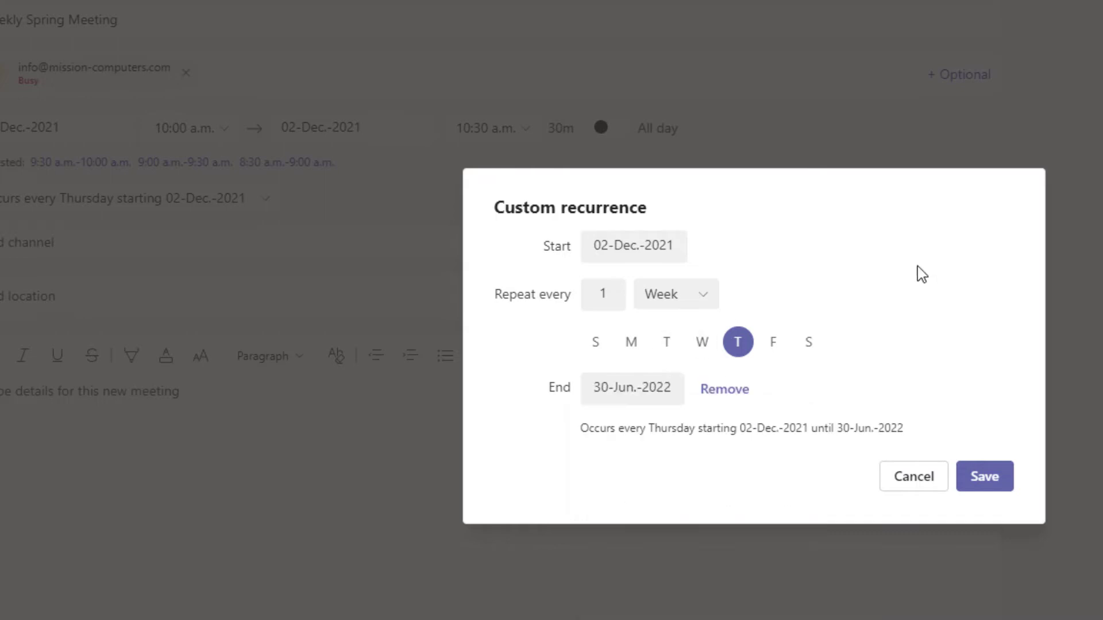
click(632, 389)
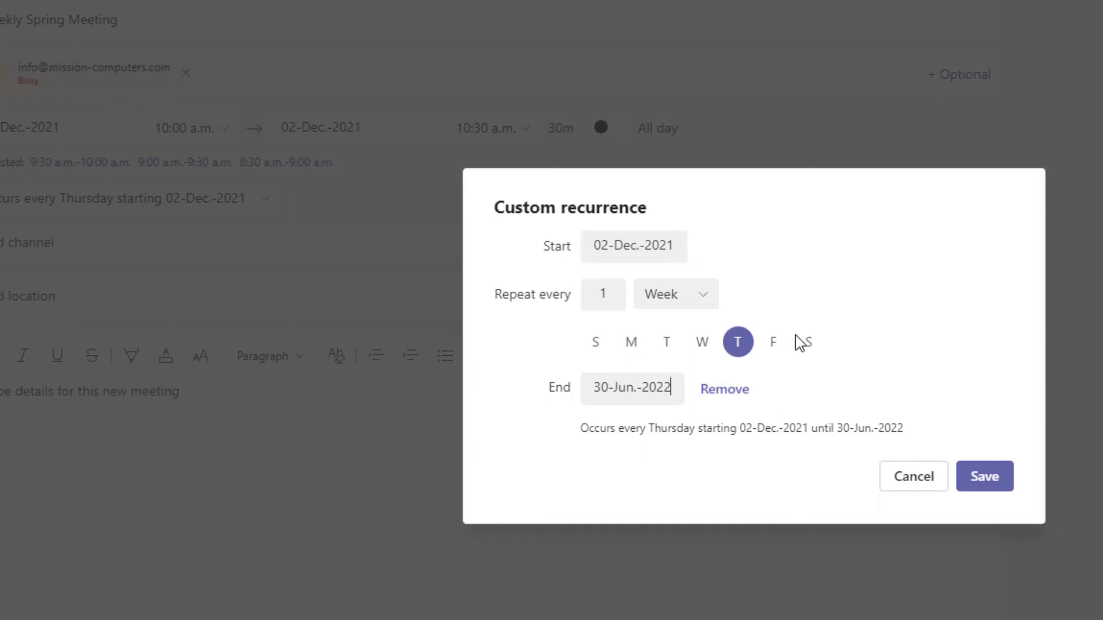
mouse_move(665, 232)
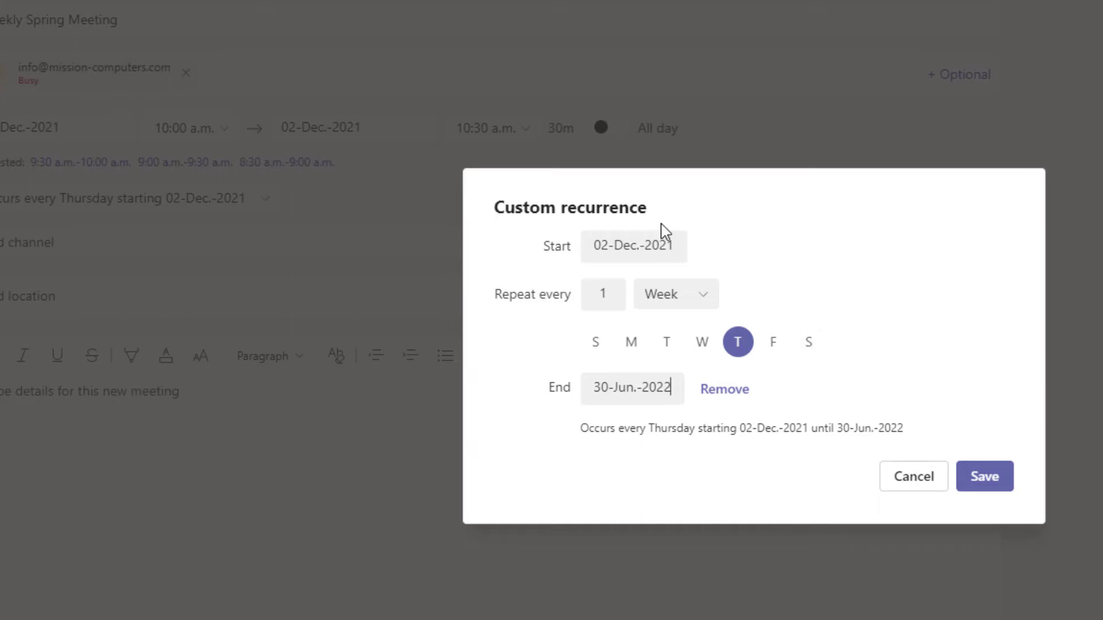
click(632, 246)
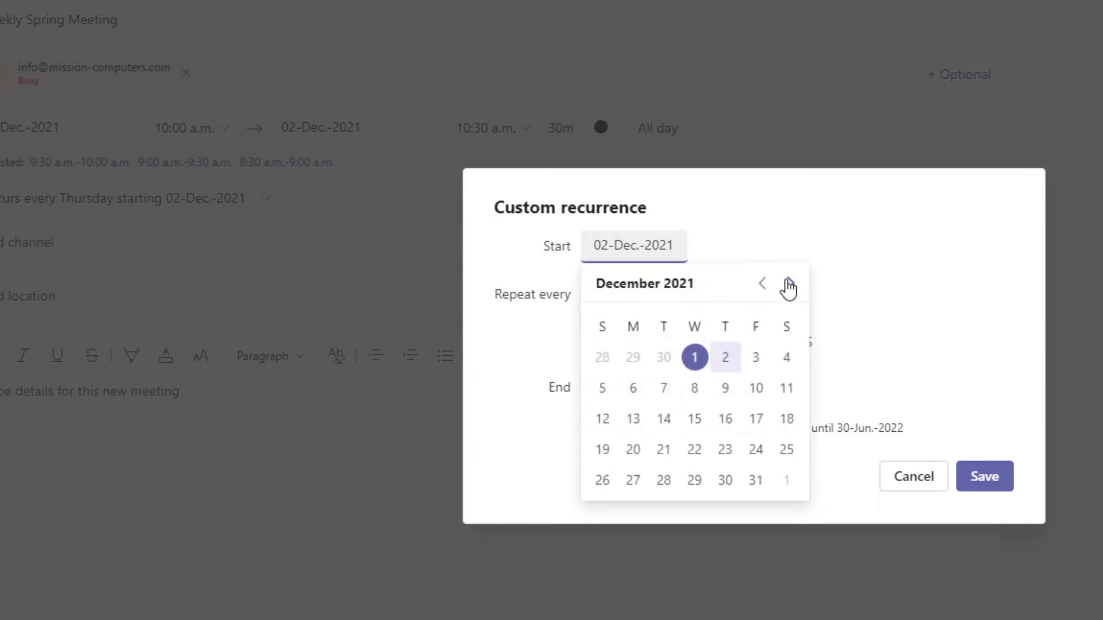
click(789, 283)
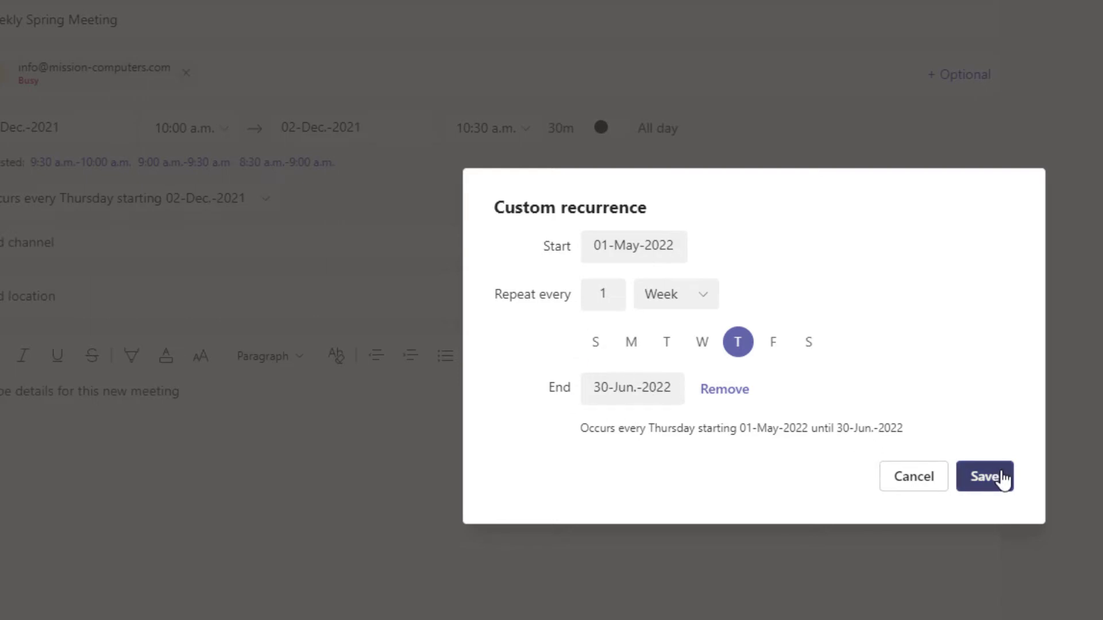
click(984, 476)
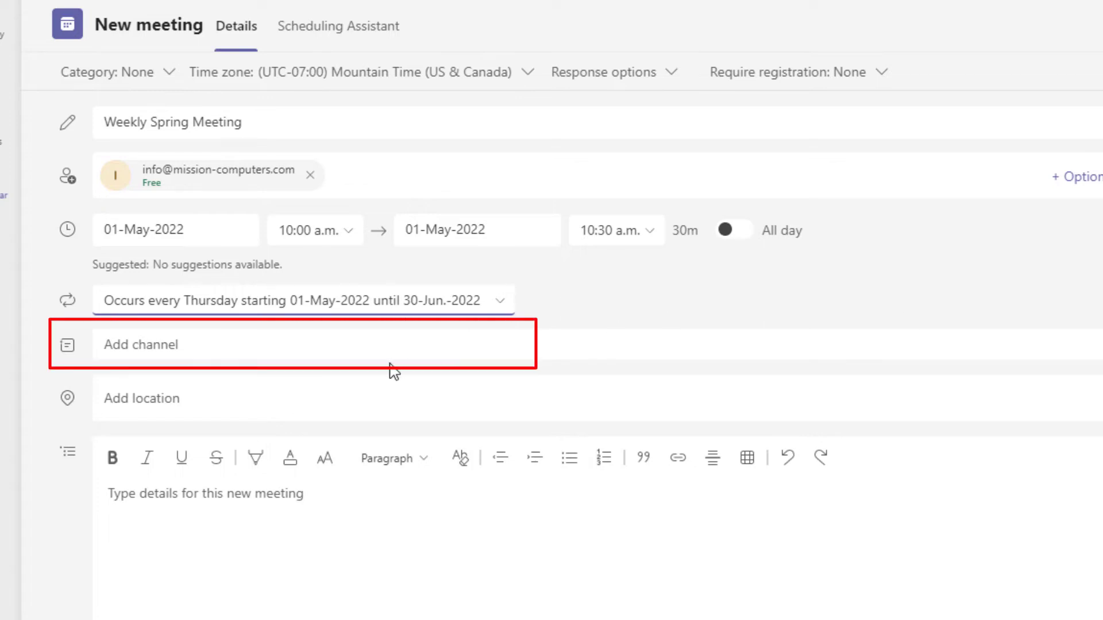
Post to Instructors > Training with the note 'Important details for meeting here :)!'
click(309, 345)
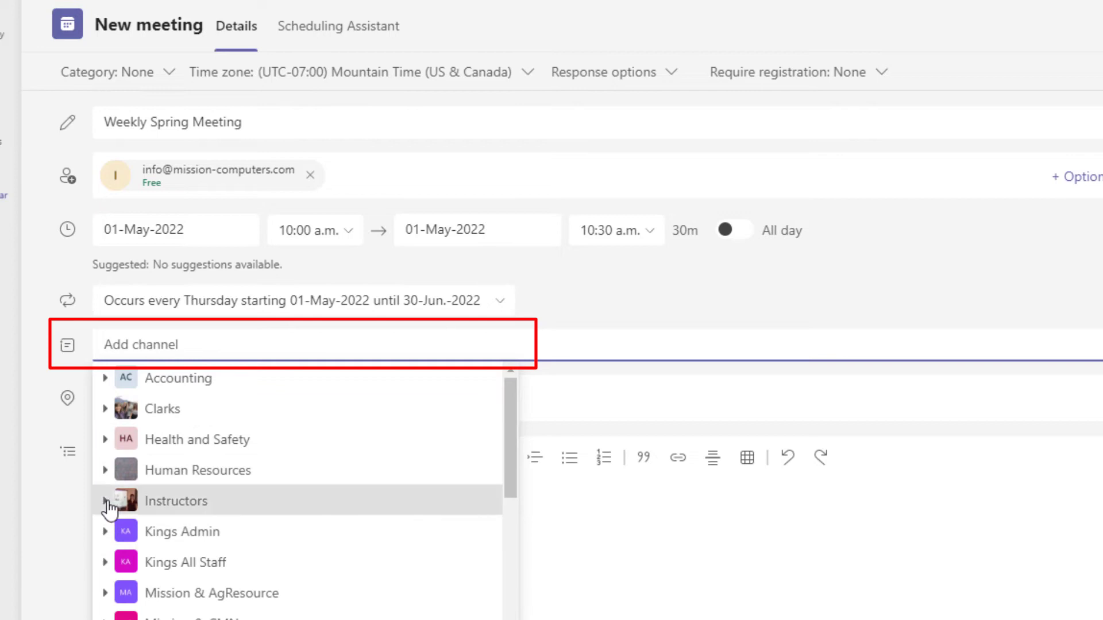
click(105, 501)
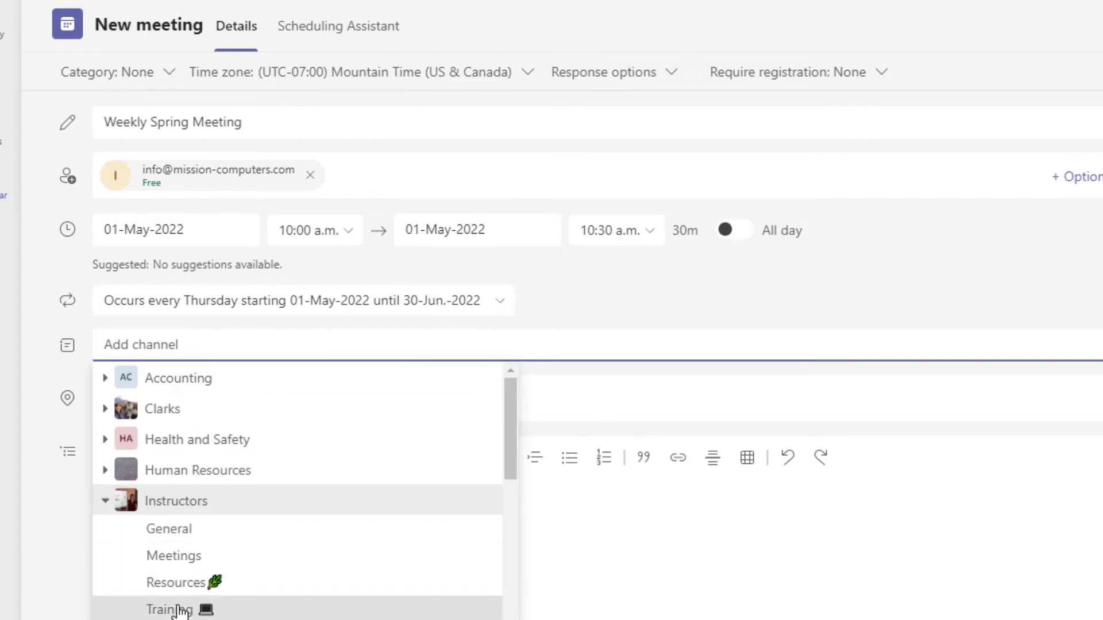
click(169, 609)
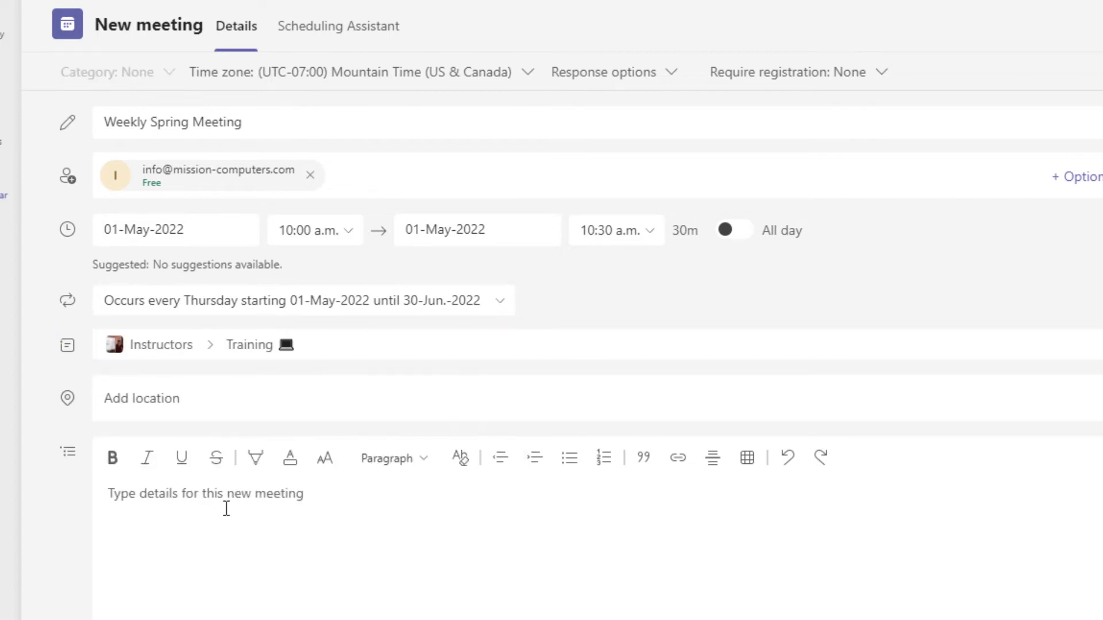
text(Important details for meeting here :)!)
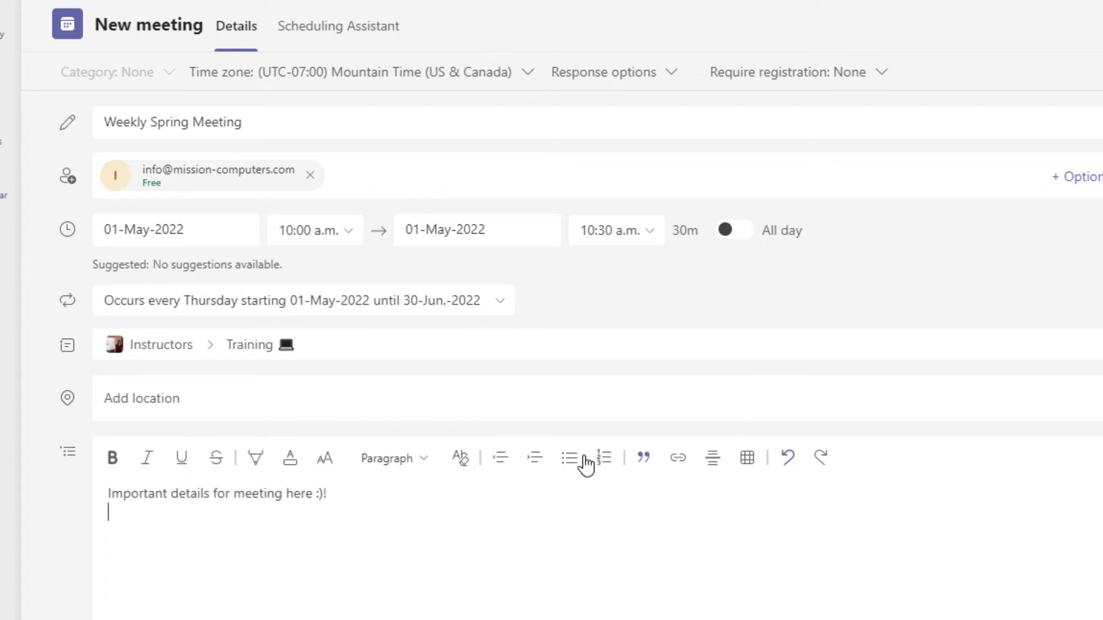
mouse_move(616, 324)
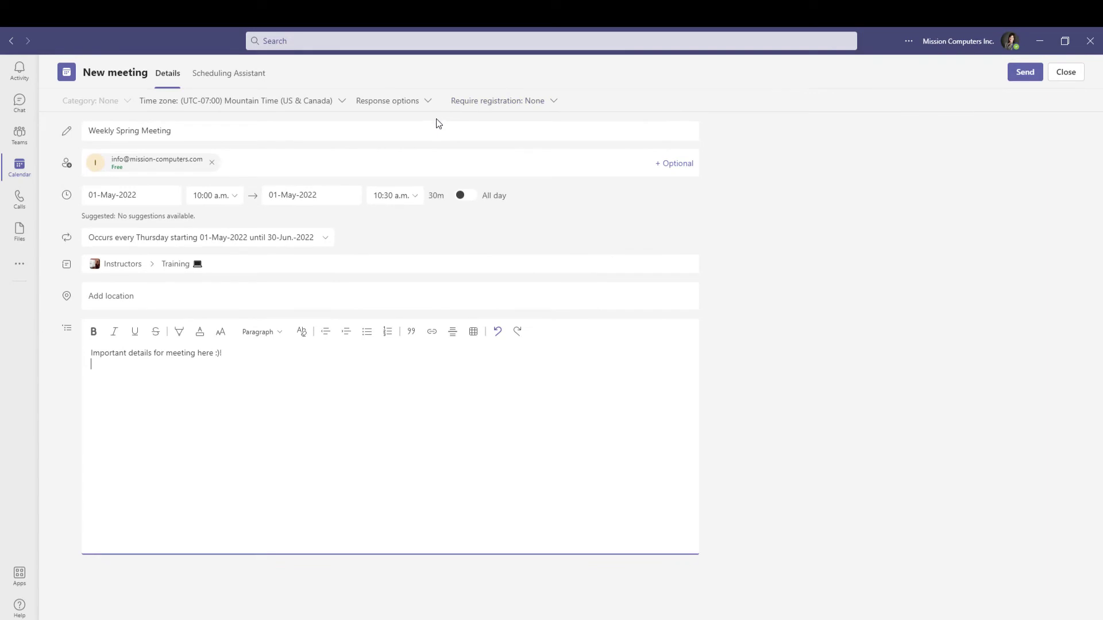
mouse_move(430, 101)
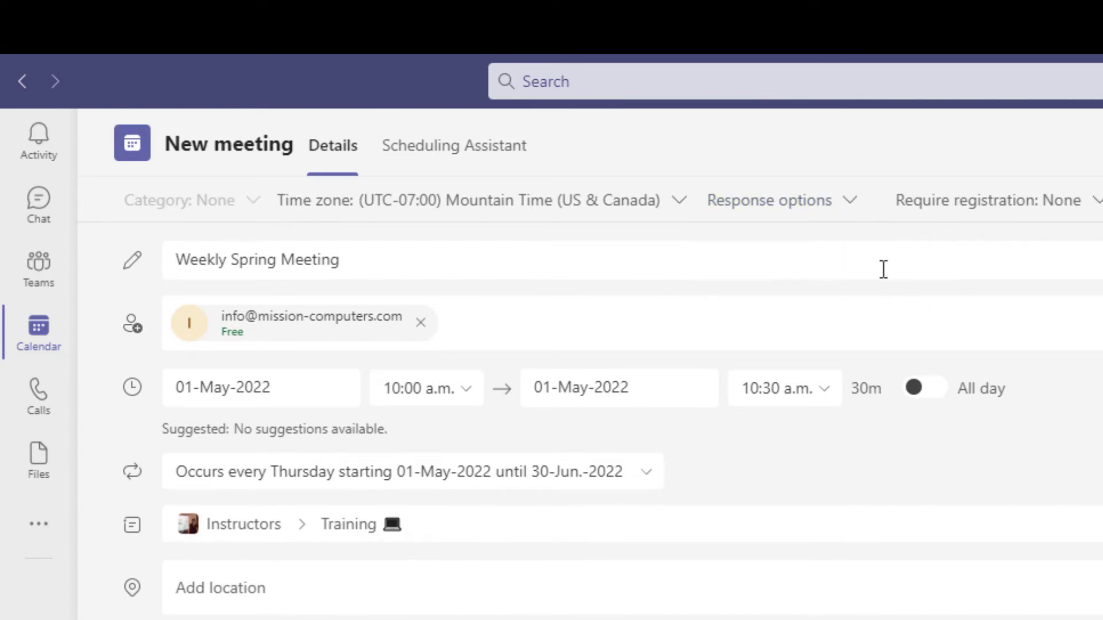
Review the recurring Weekly Spring Meeting form and send the invitation
click(770, 200)
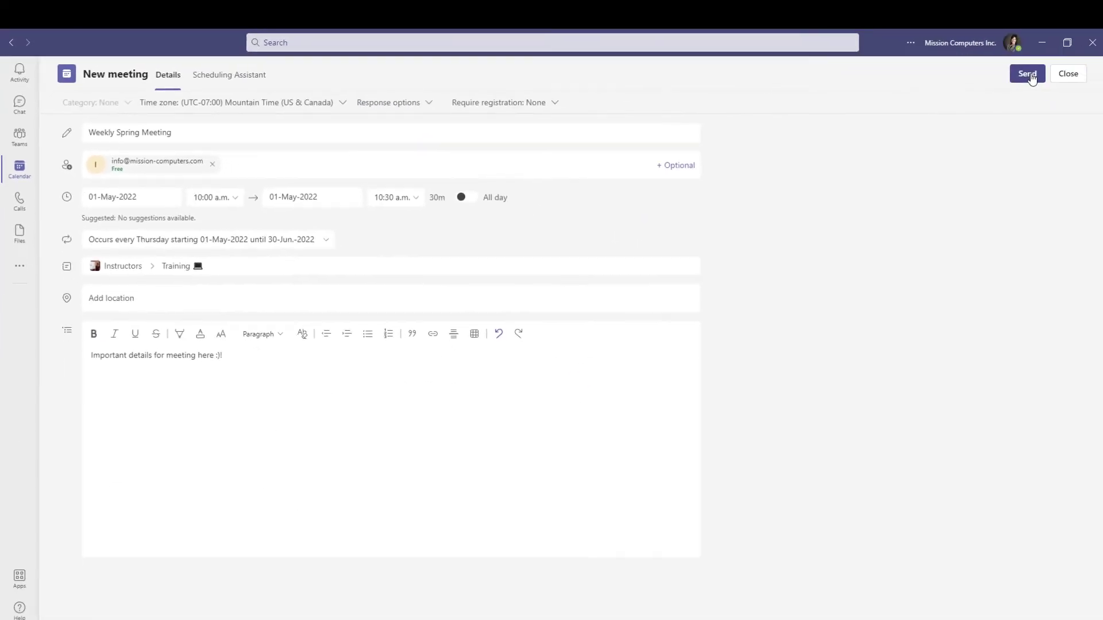
click(1027, 74)
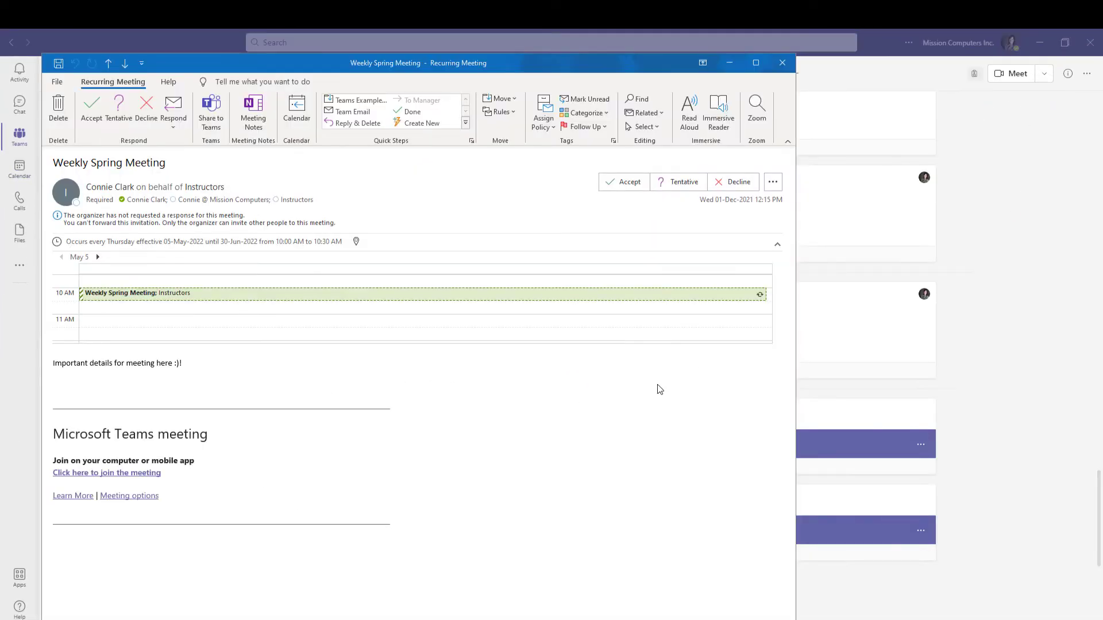
mouse_move(575, 452)
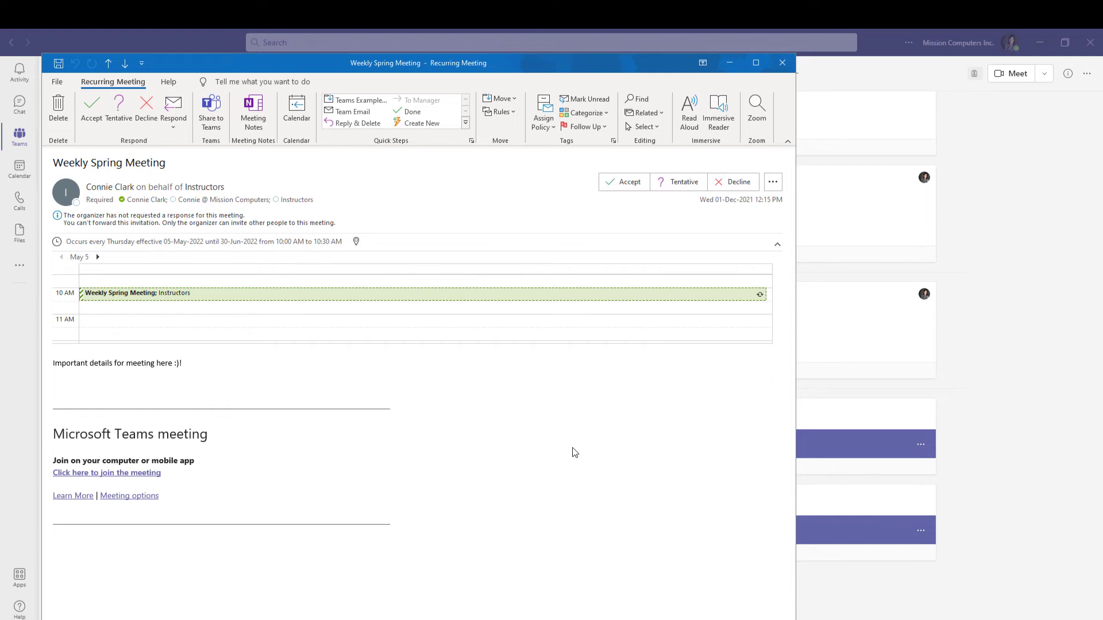
mouse_move(517, 436)
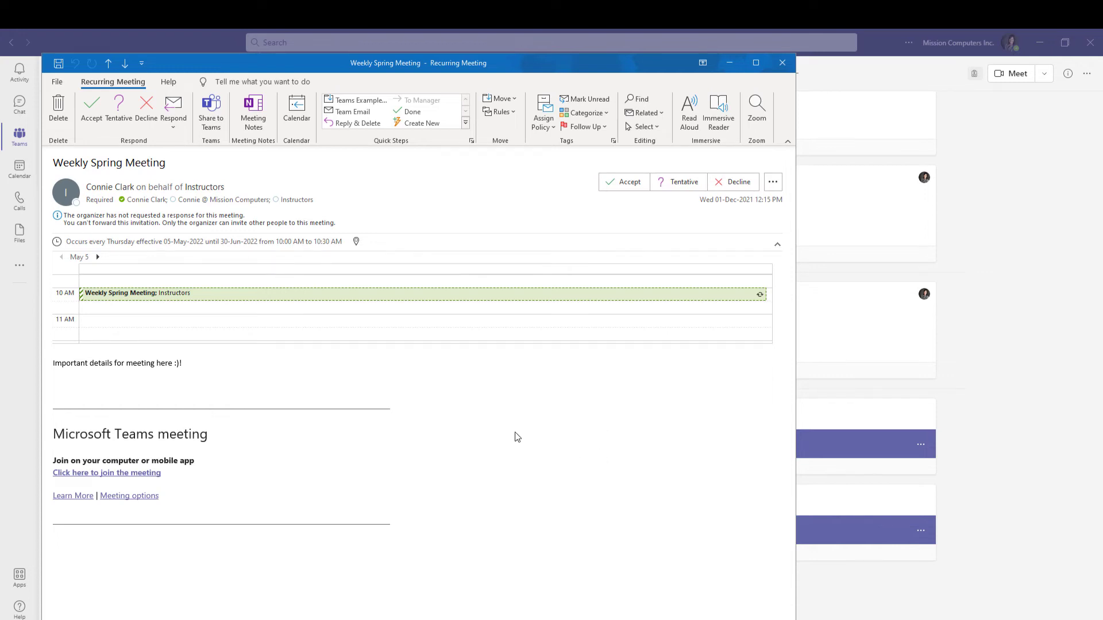
mouse_move(535, 446)
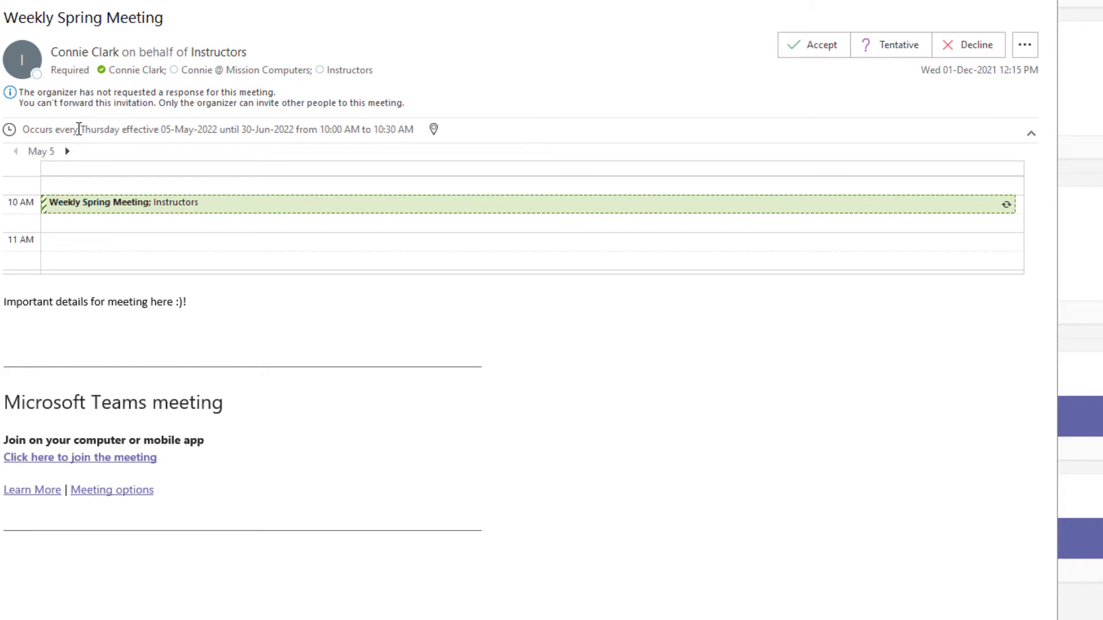
Highlight the Outlook recurrence line: every Thursday 10:00–10:30 AM until 30 June 2022
drag(21, 130, 415, 129)
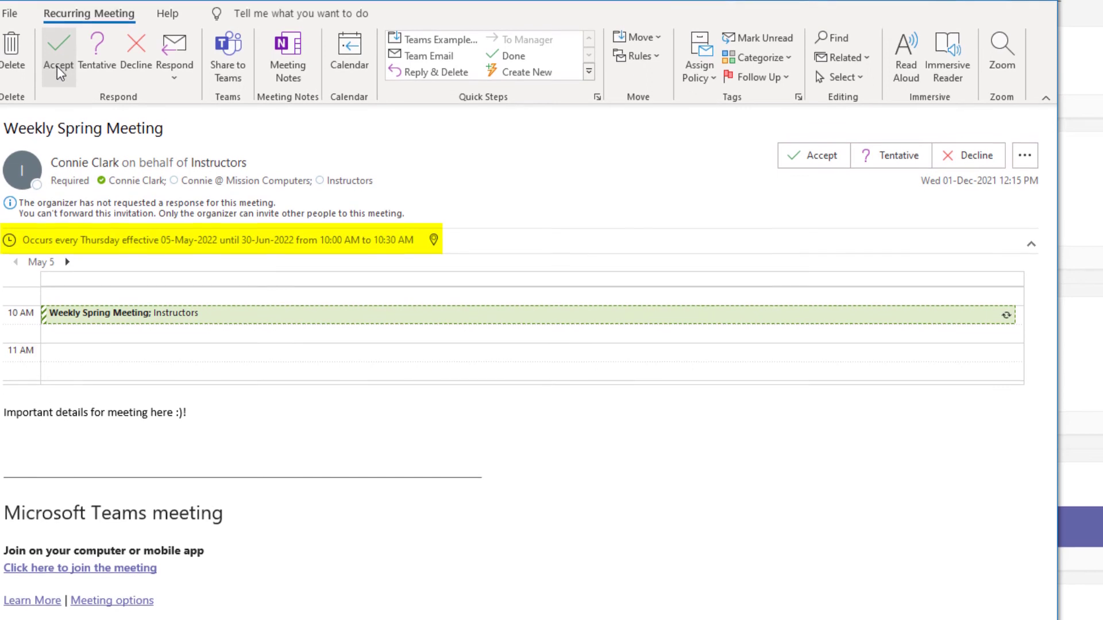
mouse_move(59, 53)
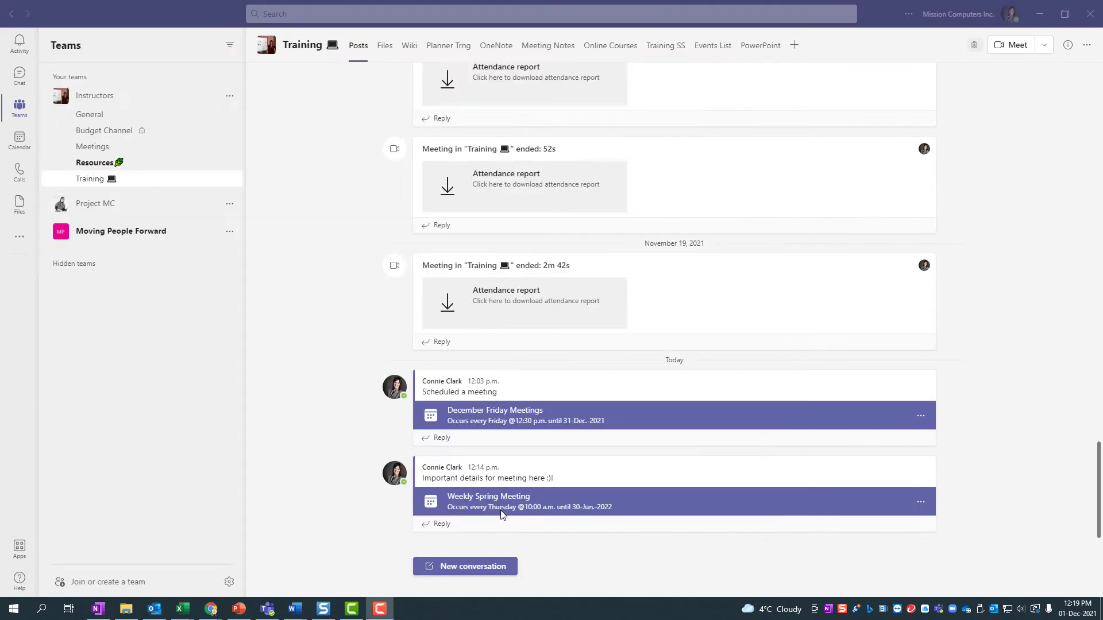
mouse_move(562, 509)
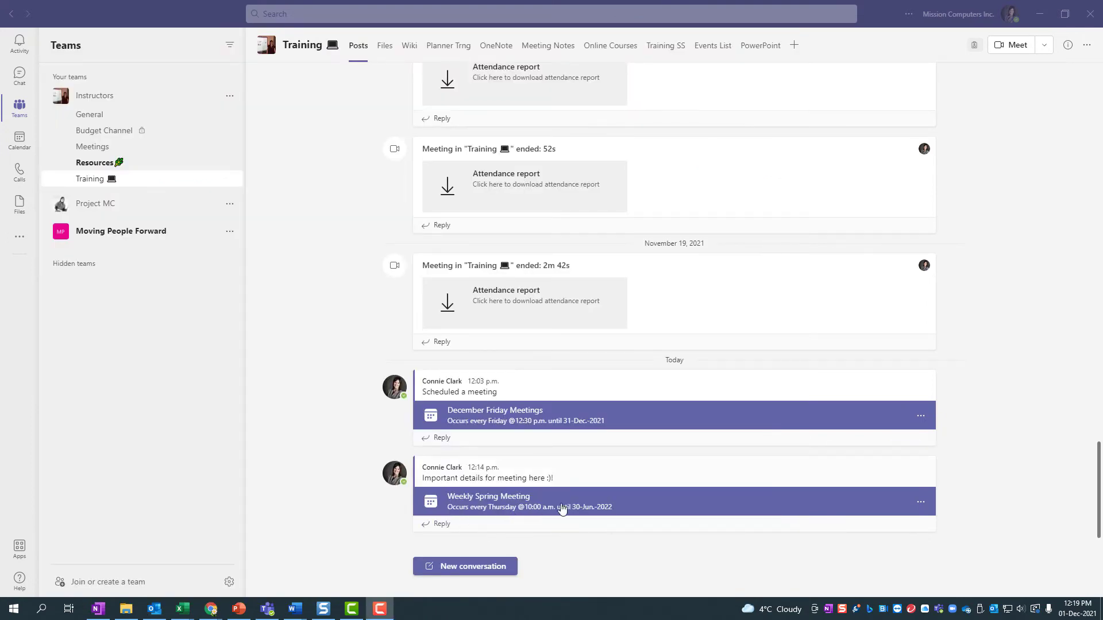
mouse_move(654, 511)
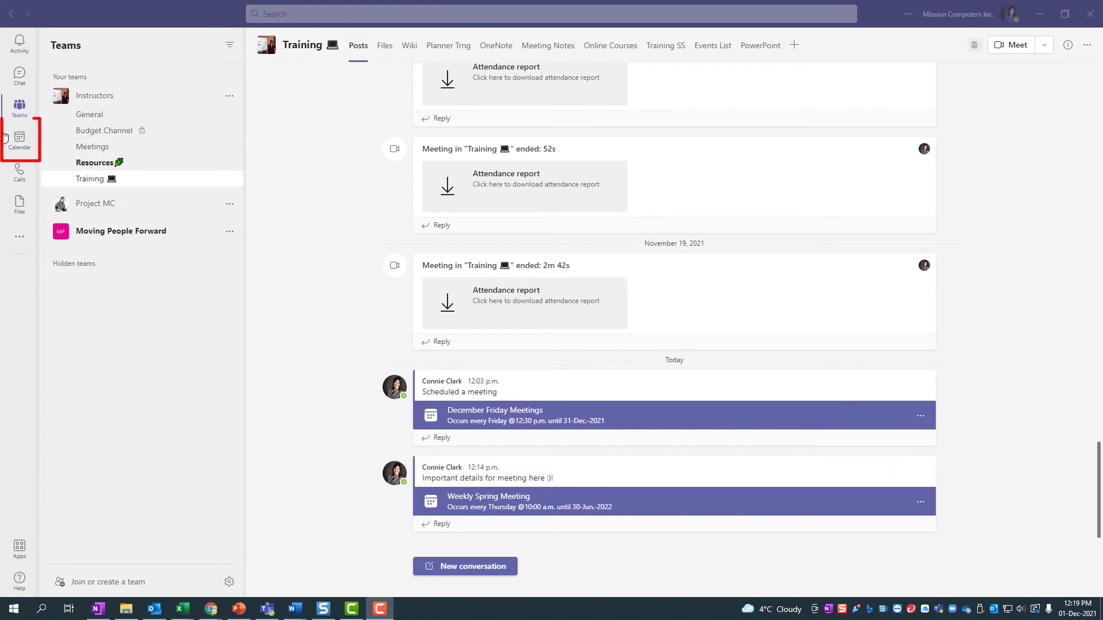
Open the Teams calendar showing the recurring meeting on Thursday 5 May
click(18, 140)
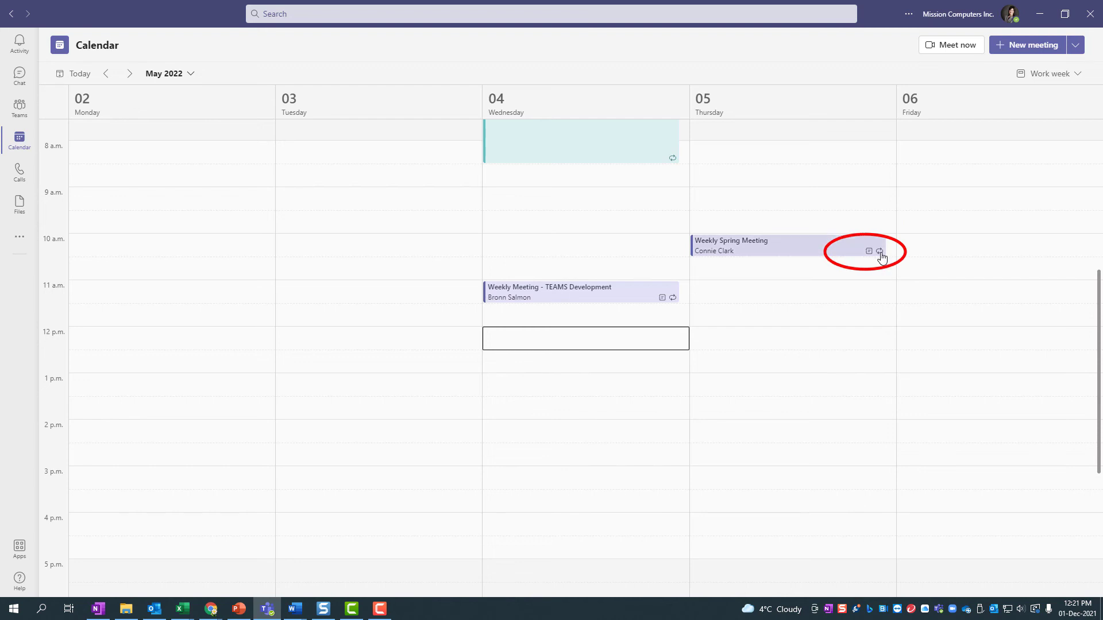
Open the May 5 Weekly Spring Meeting details and reveal its edit options
click(880, 251)
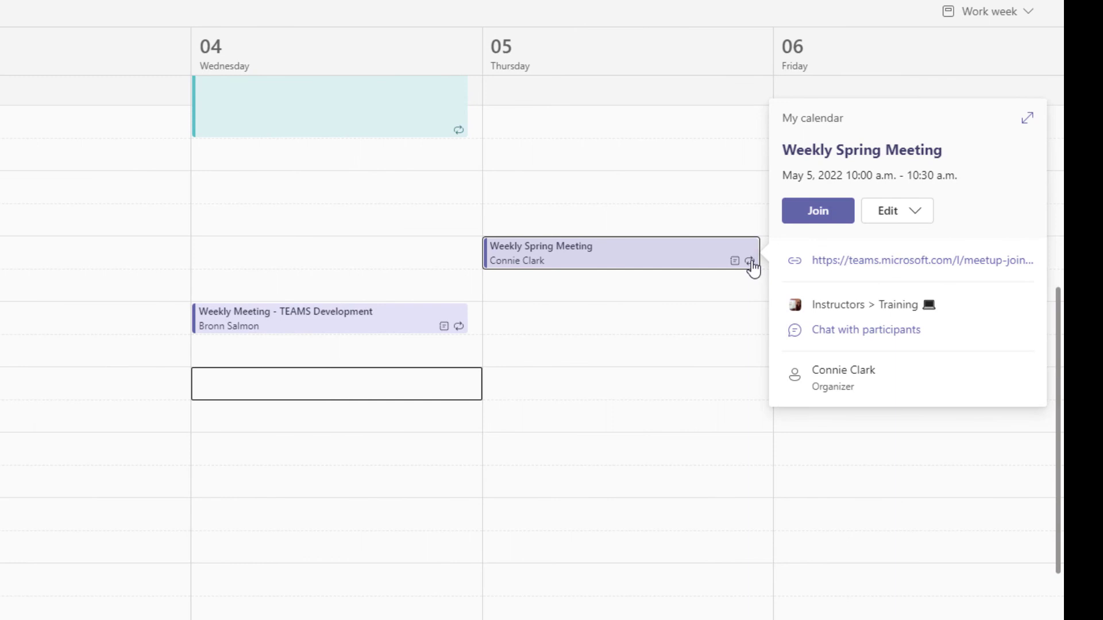
mouse_move(793, 275)
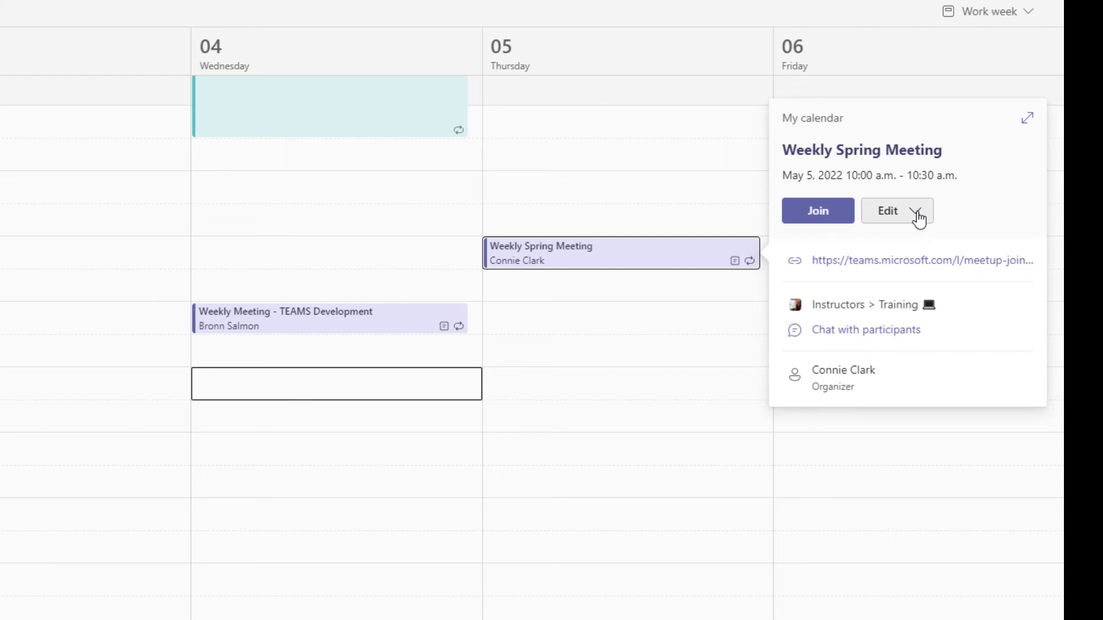
click(896, 211)
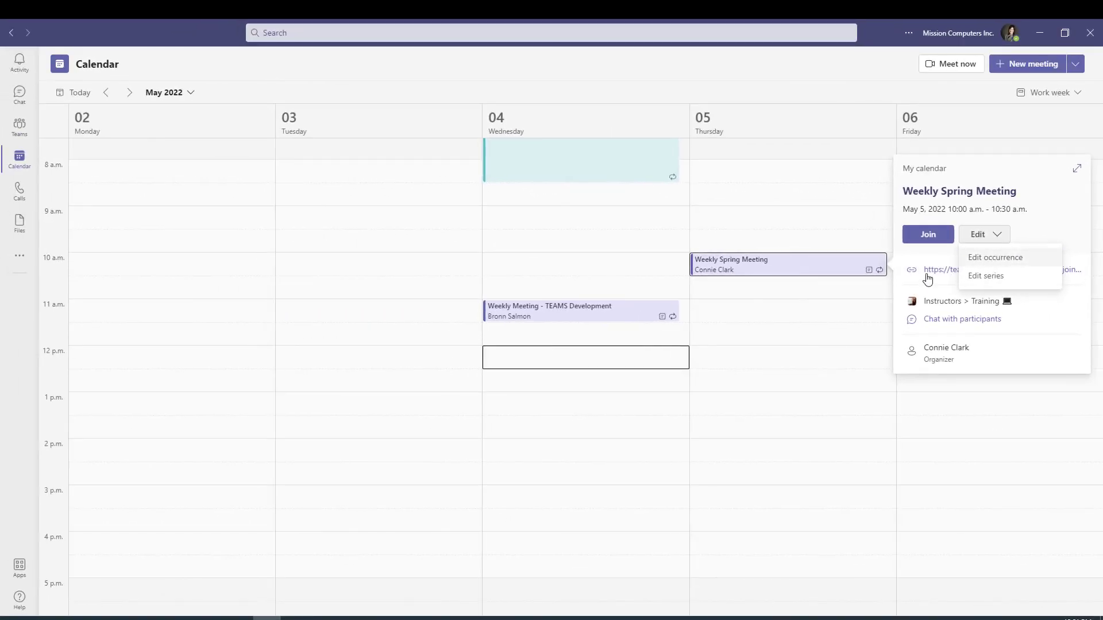
click(824, 202)
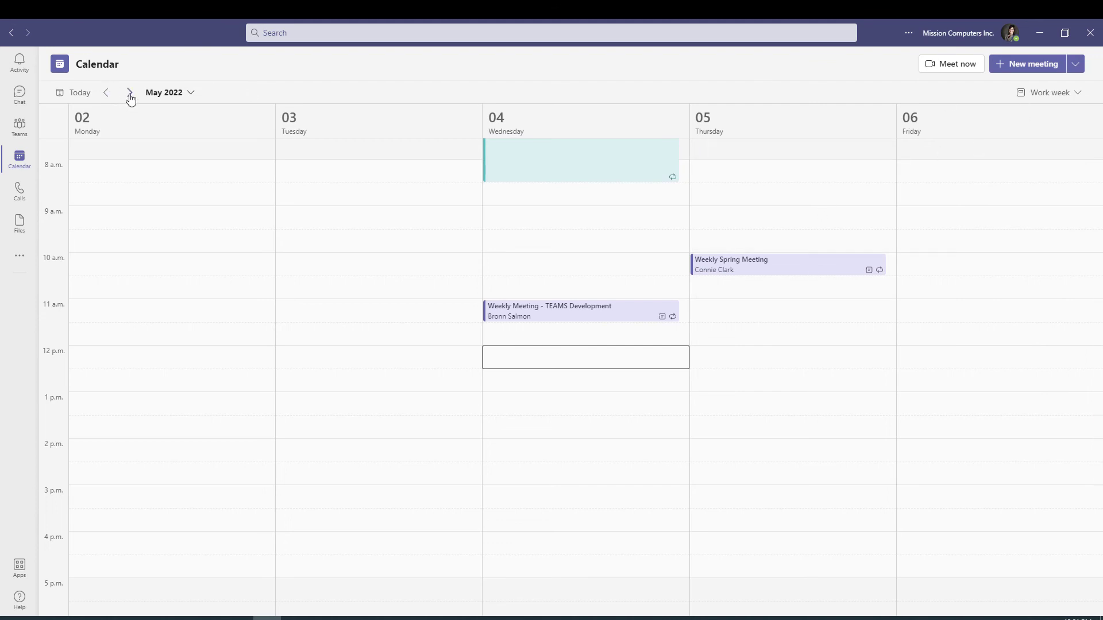
click(129, 92)
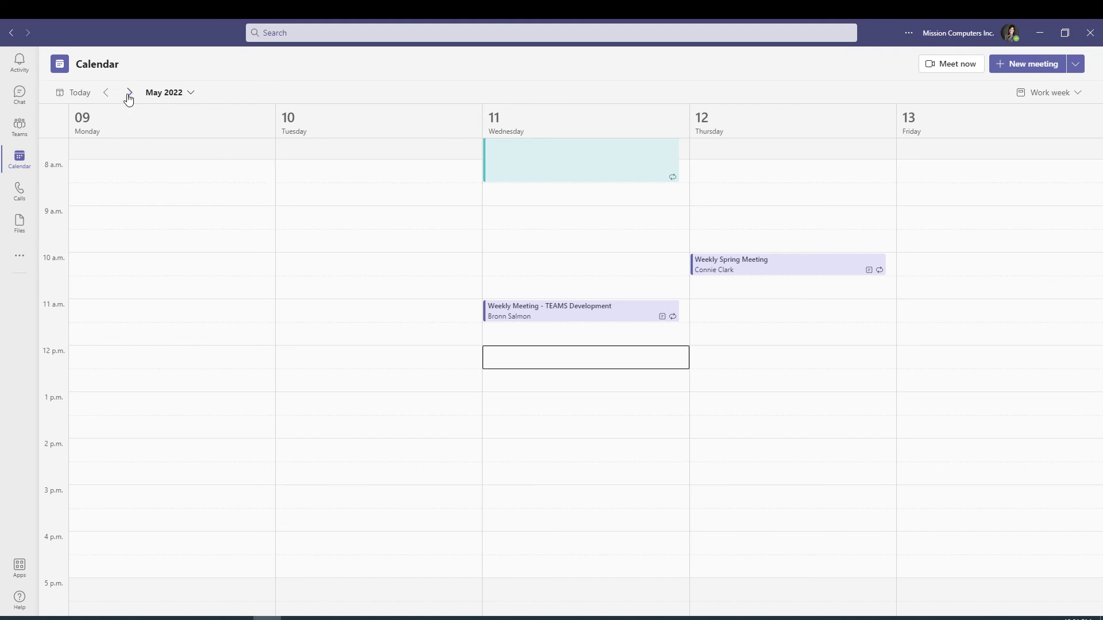
click(129, 91)
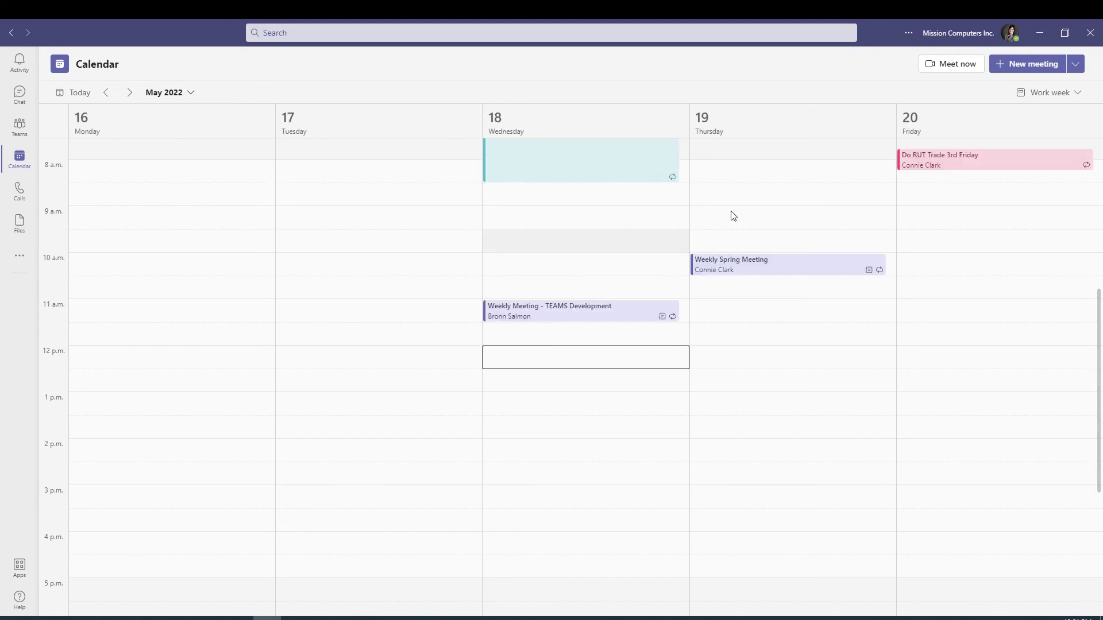
click(106, 91)
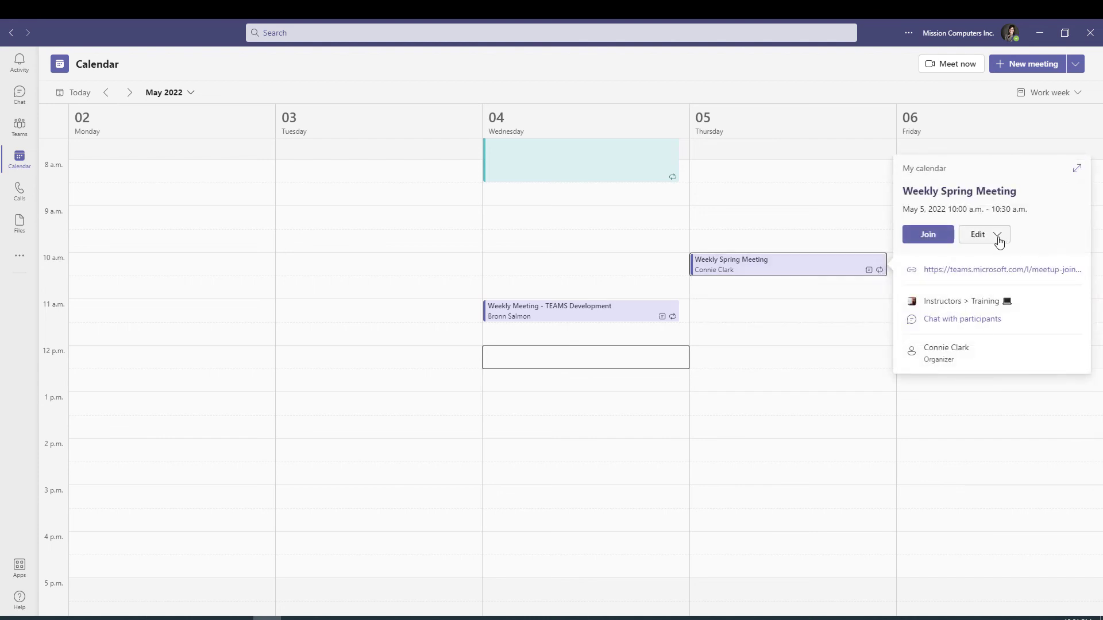
Edit only the May 5 occurrence, moving its start to 2:00 p.m
click(983, 235)
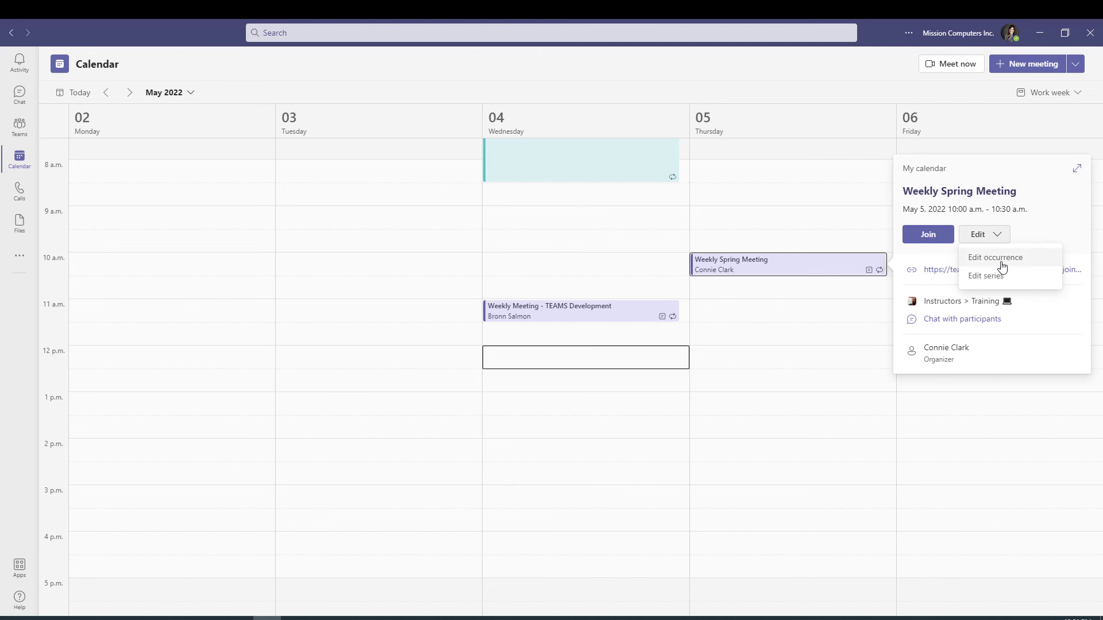
click(995, 258)
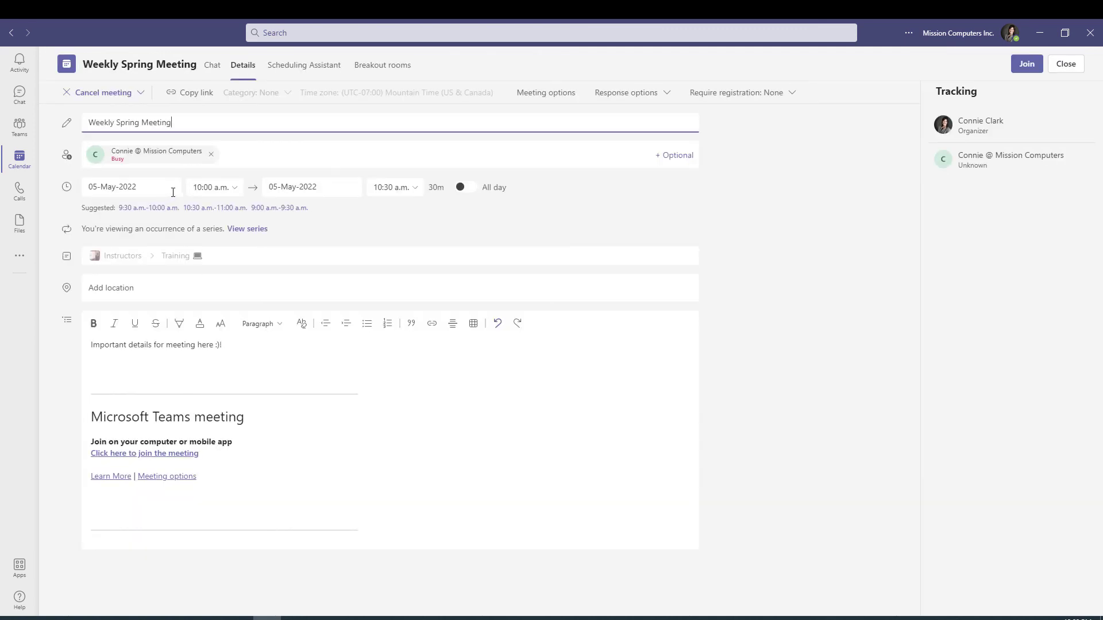
click(236, 191)
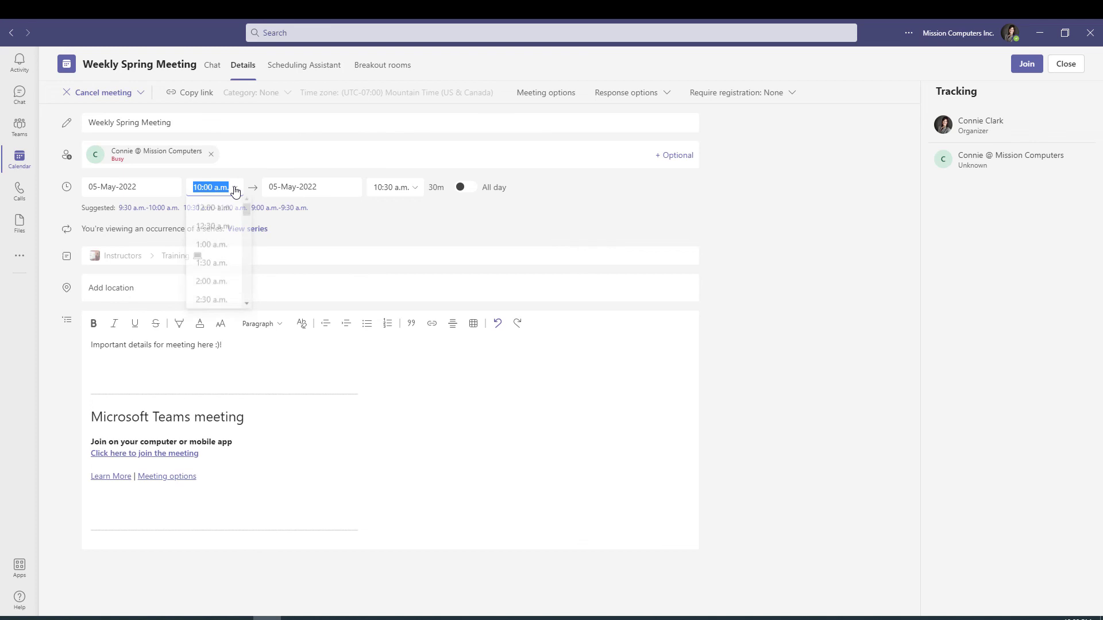
scroll(down, 3)
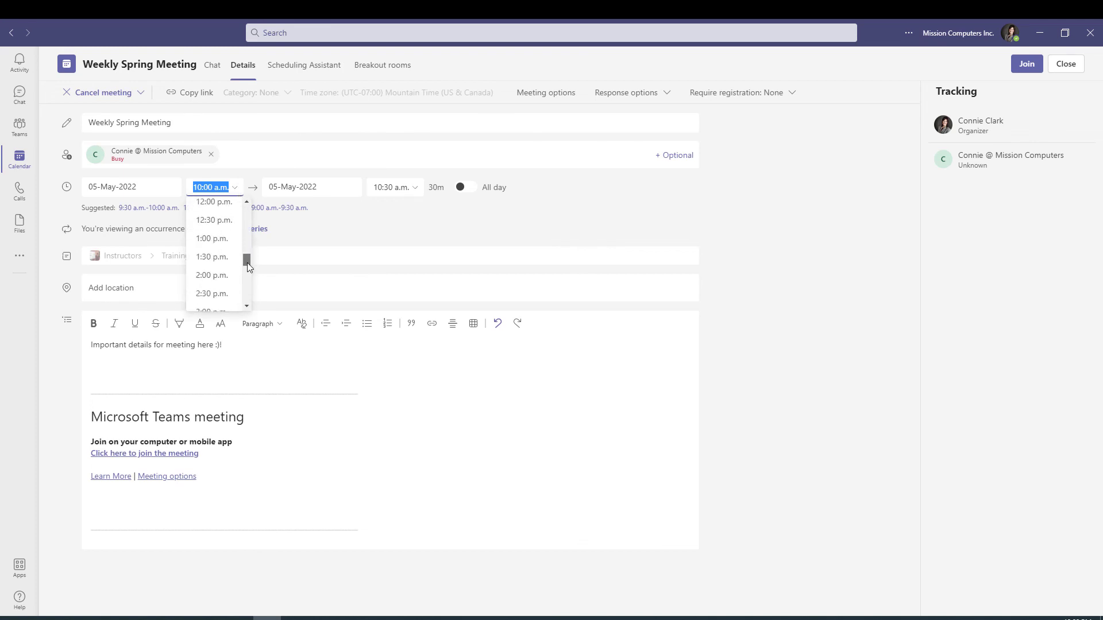
click(211, 275)
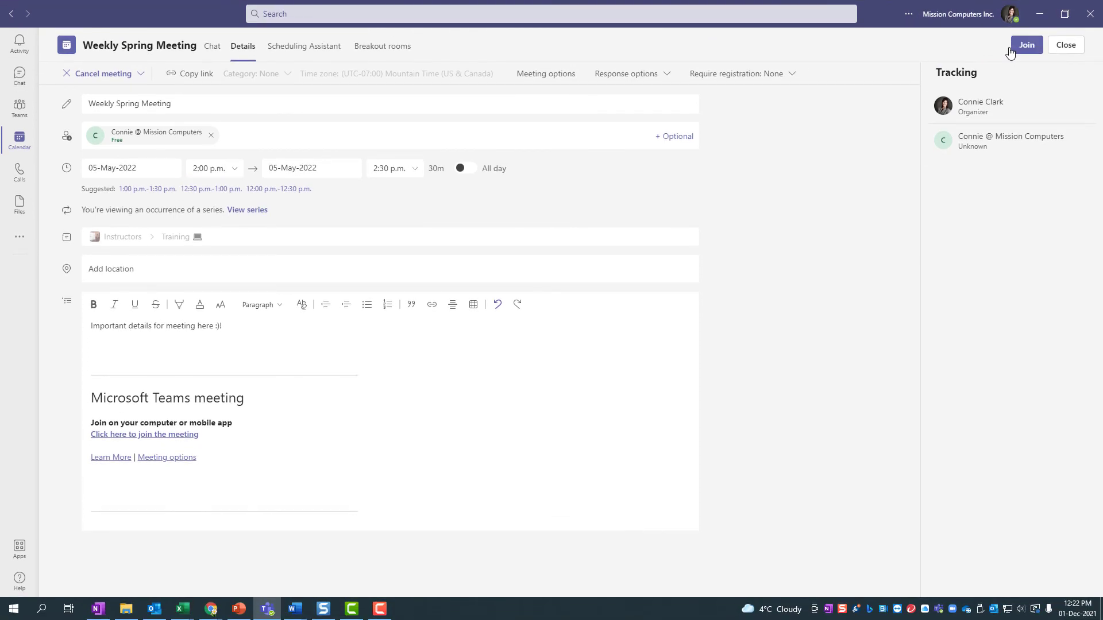
Send the update for the 2 p.m. occurrence and confirm 12 and 19 May stay at 10 a.m
click(1064, 44)
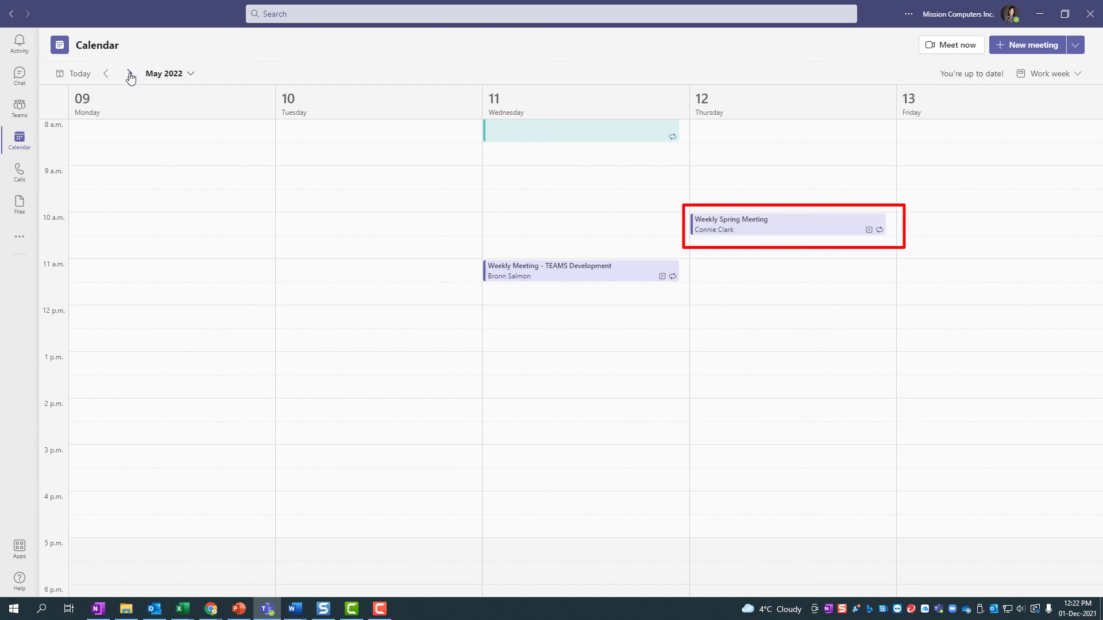
click(131, 73)
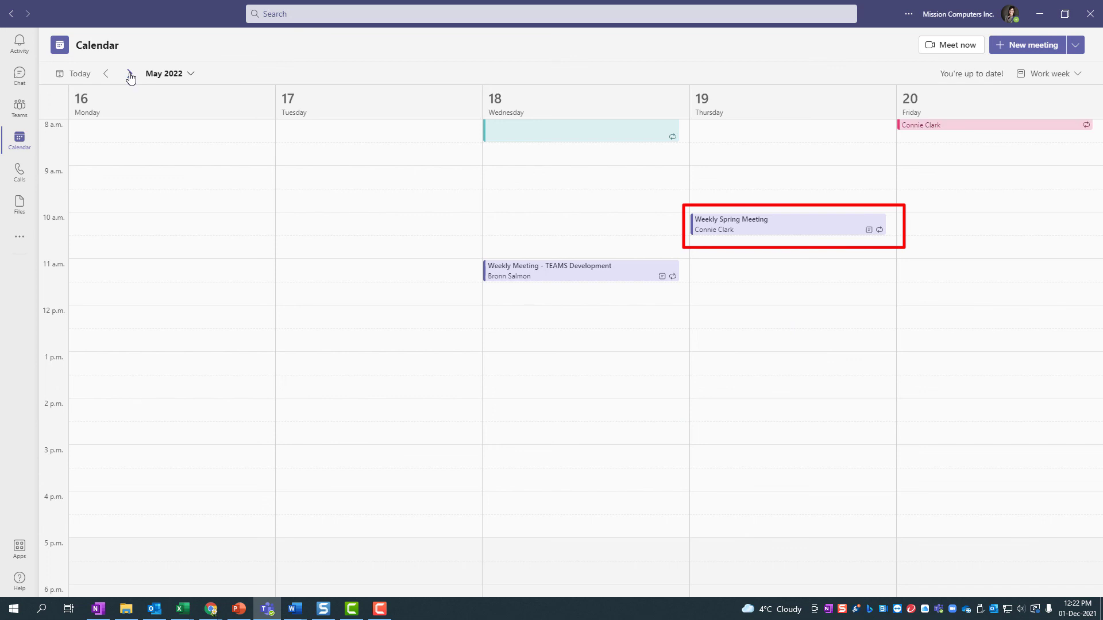